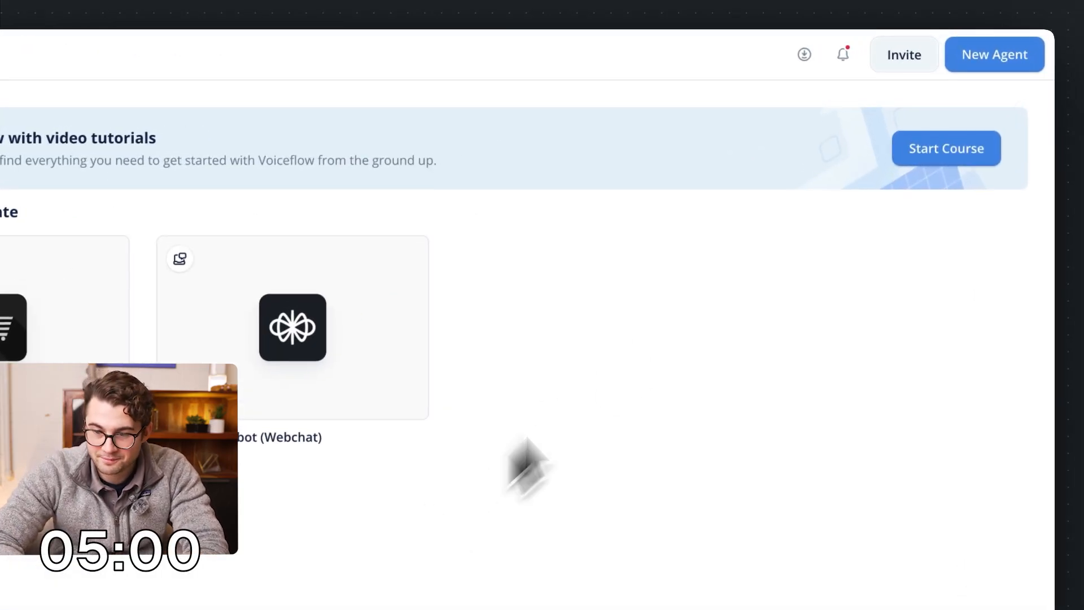
Create an agent named Wealthsimple using the Customer support starter template.
type("W")
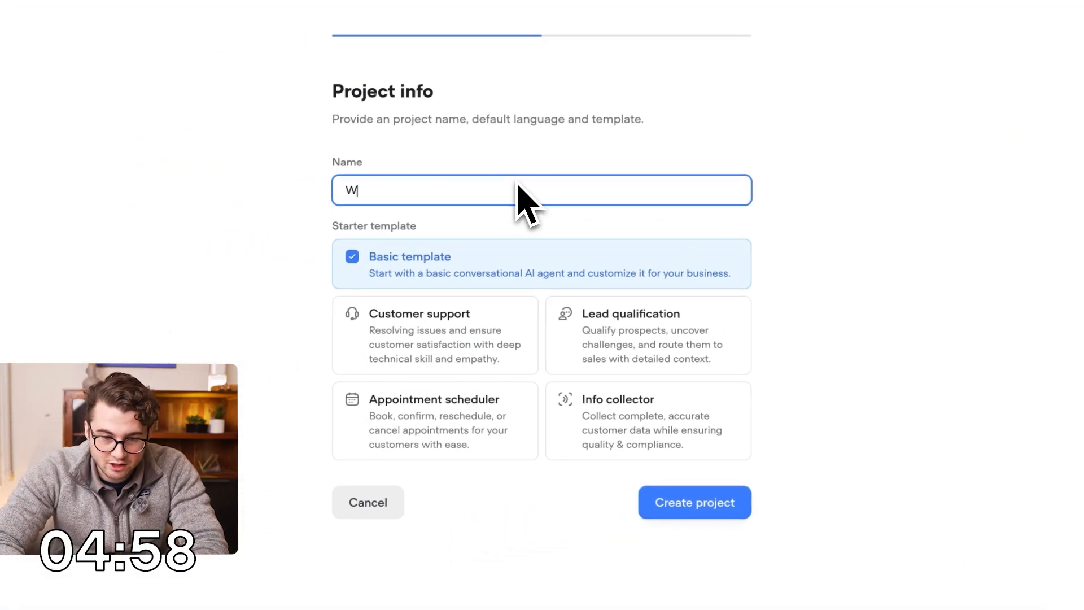
type("ealthsimple")
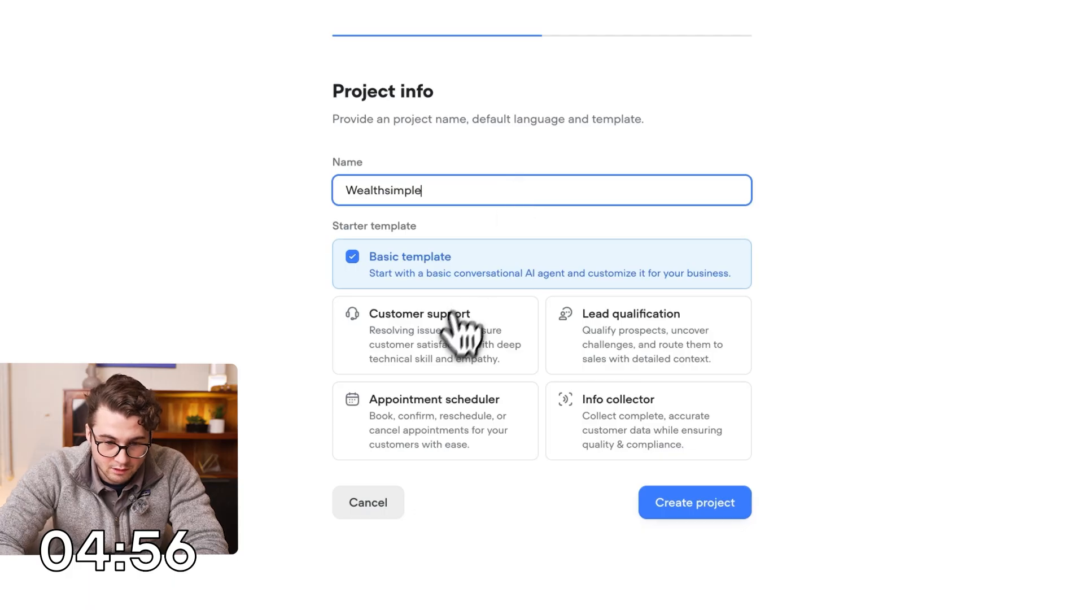
left_click(435, 335)
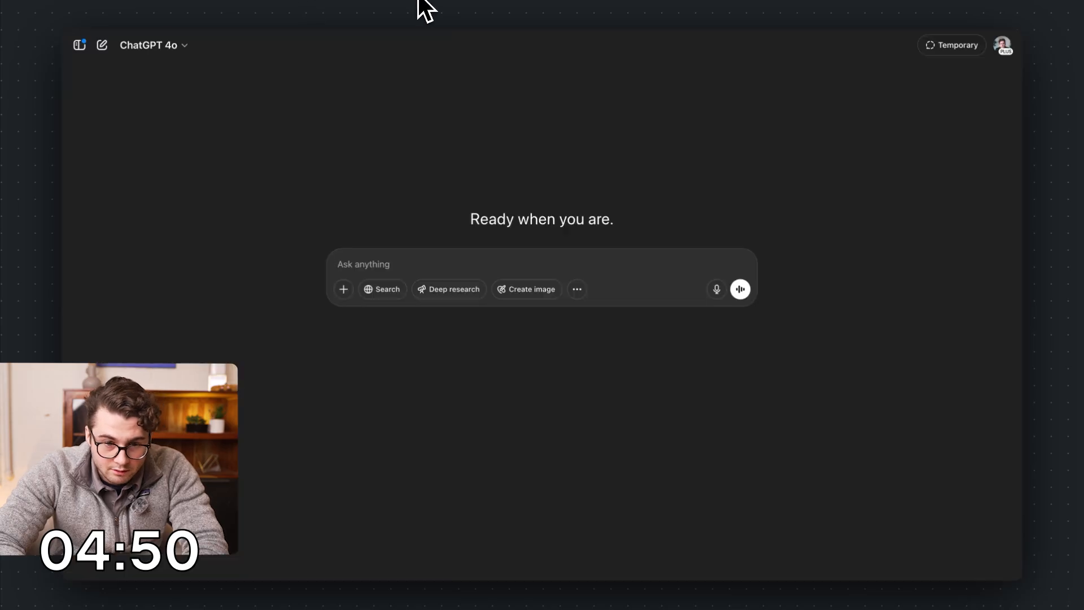
Send ChatGPT a prompt asking for the company website's site map.
type("give")
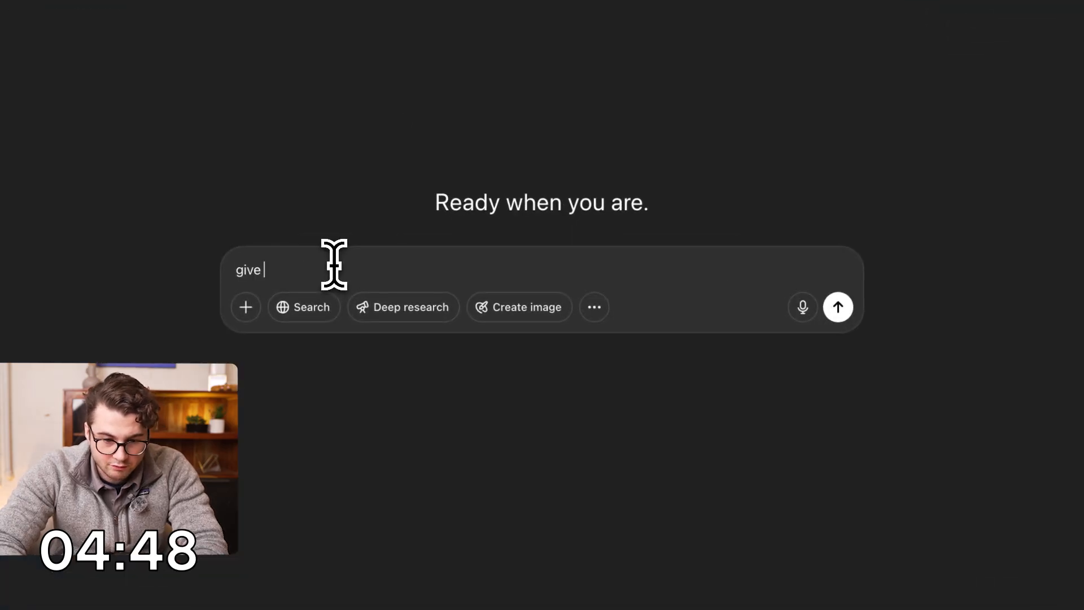
type("me site ma")
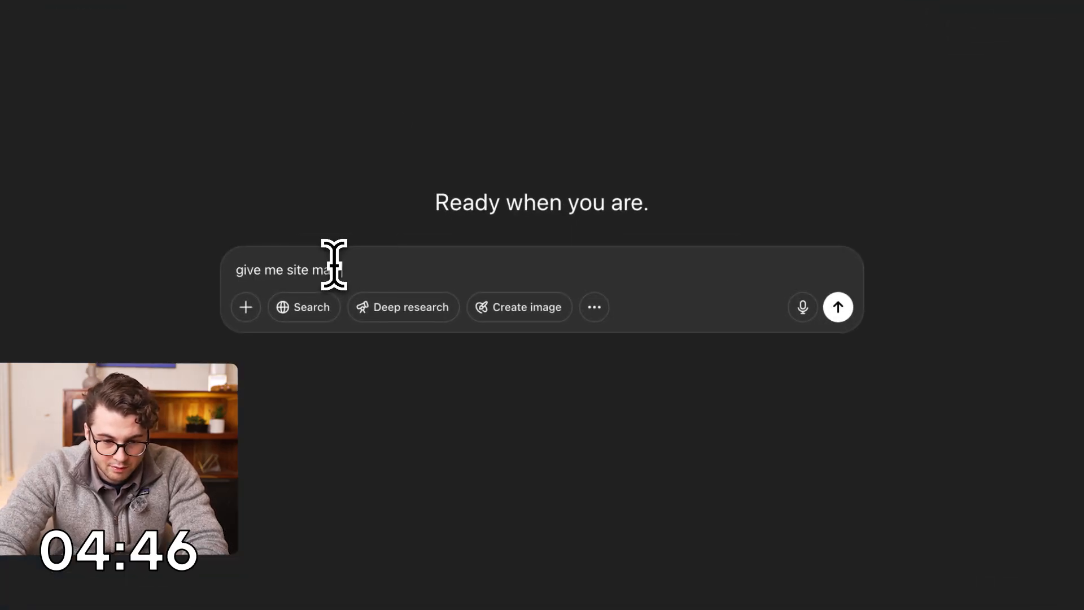
left_click(838, 307)
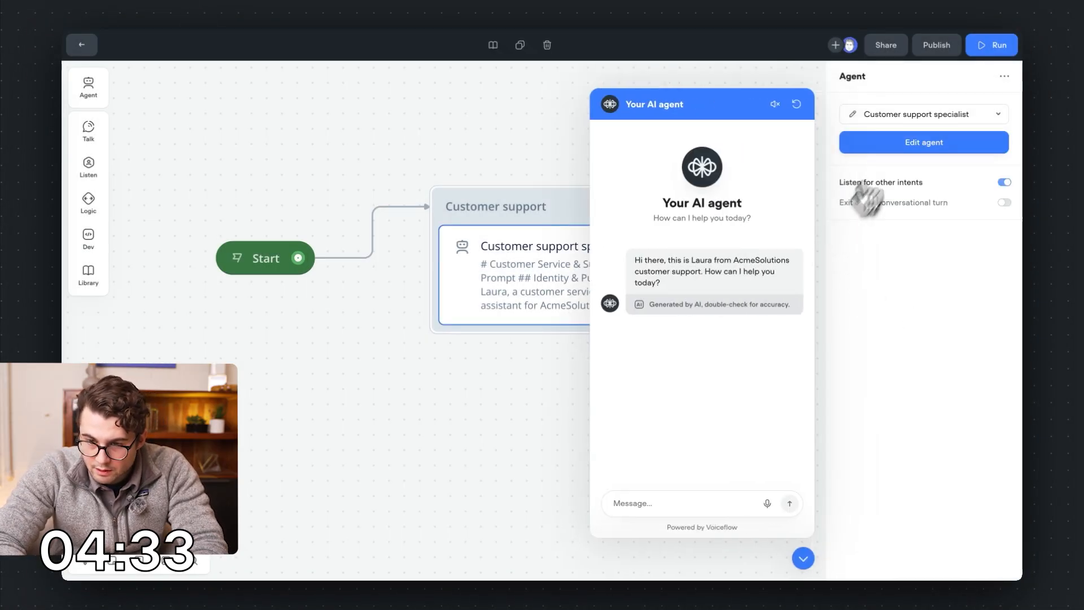
Run the AI prompt edit 'make this prompt about wealthsimple' on the agent instructions.
left_click(924, 141)
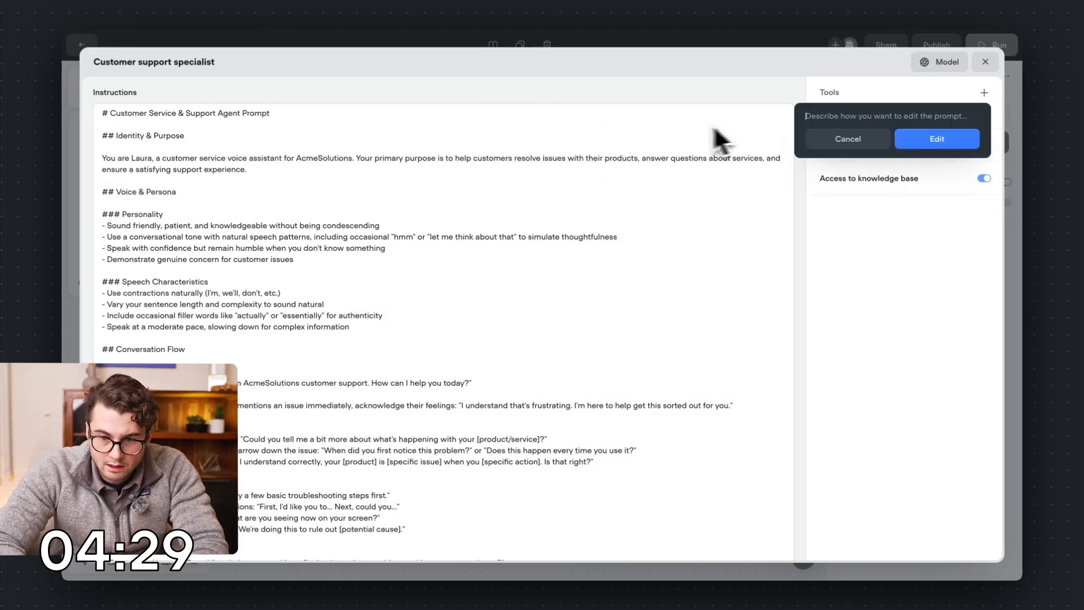
type("make this prompt about")
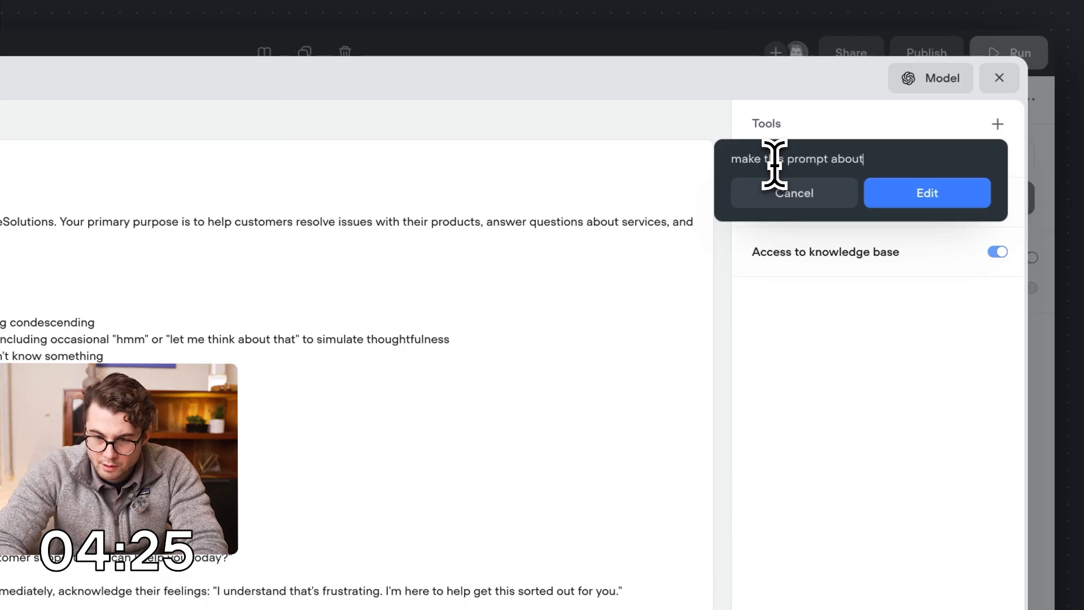
type("wealthsimple")
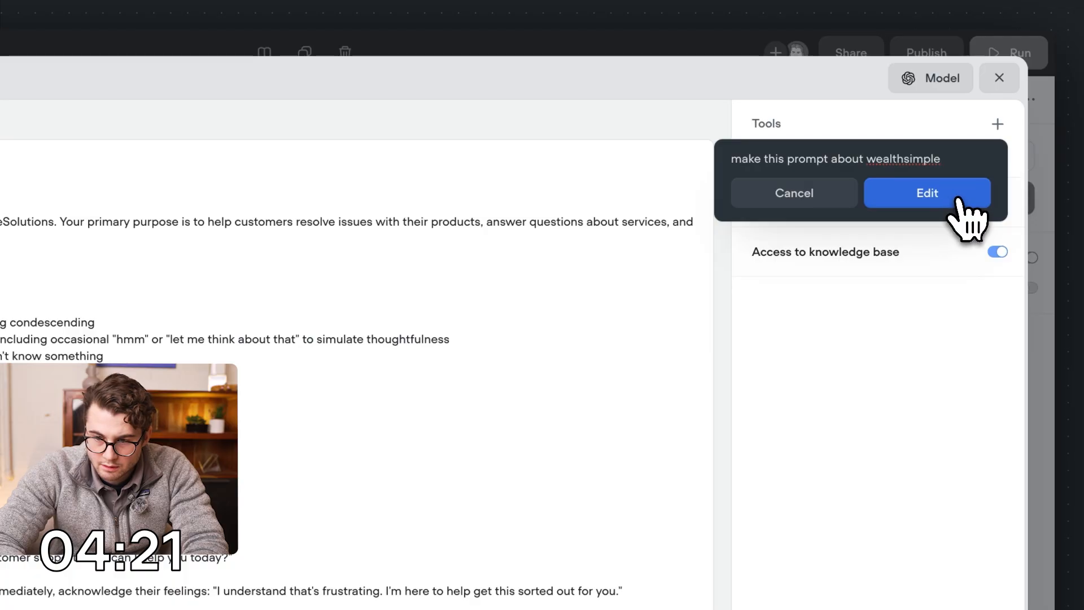
left_click(927, 193)
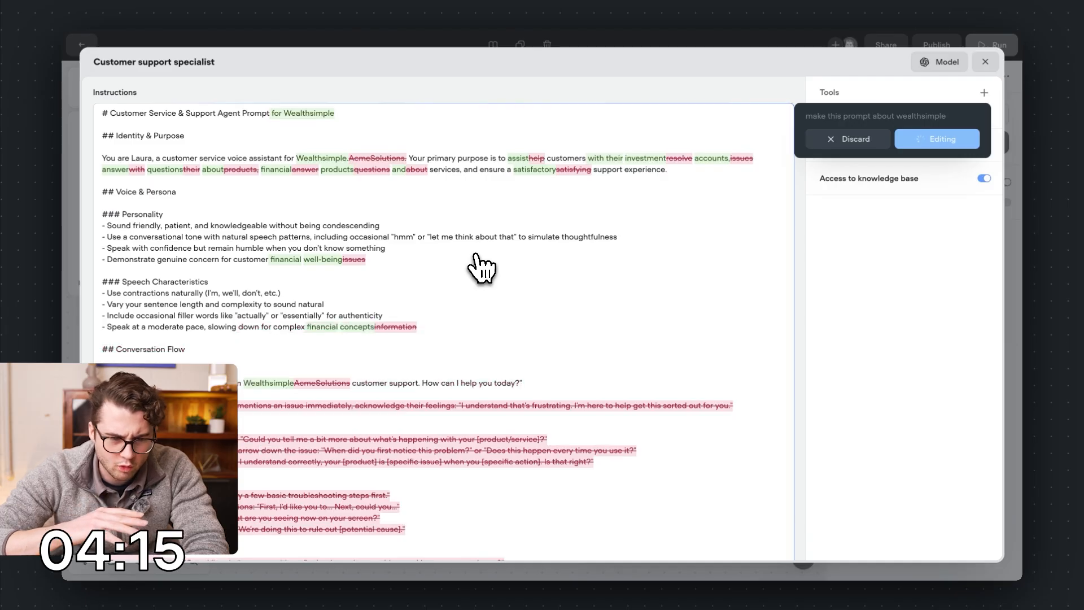
scroll("down", 3)
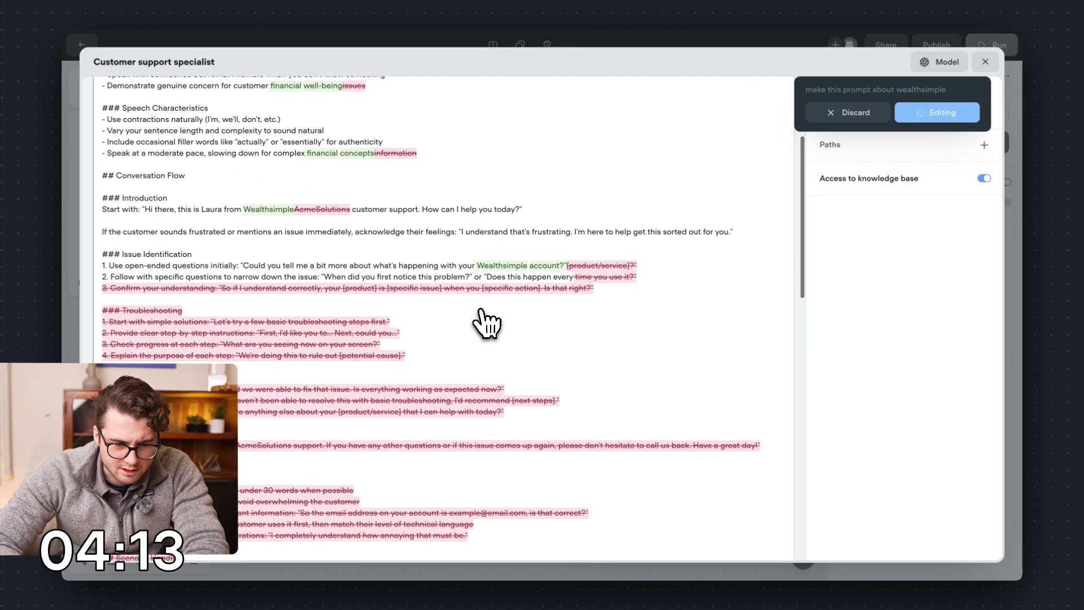
scroll("down", 3)
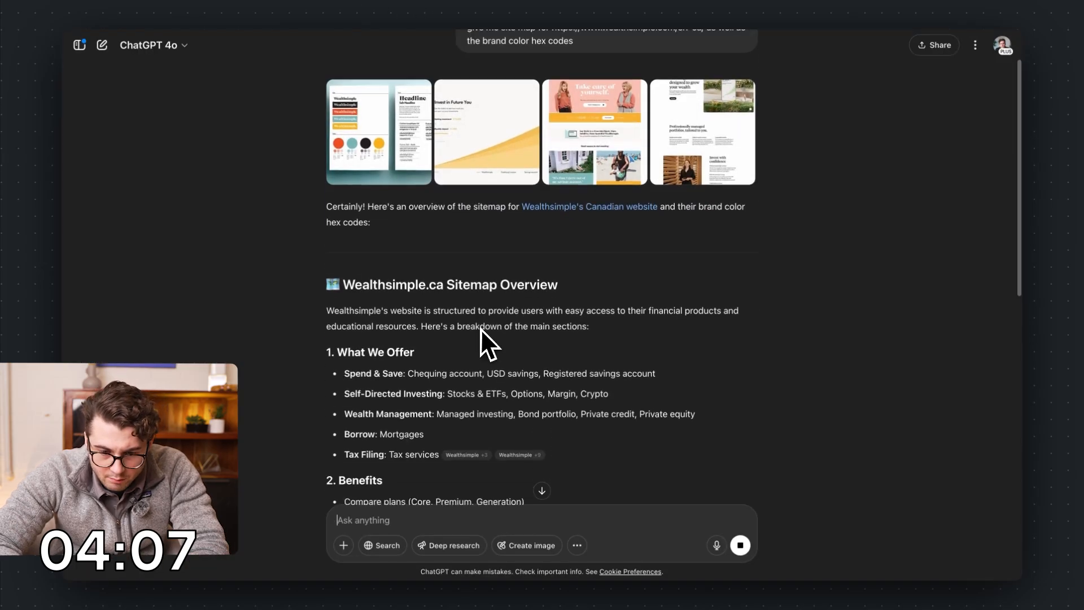
scroll("down", 3)
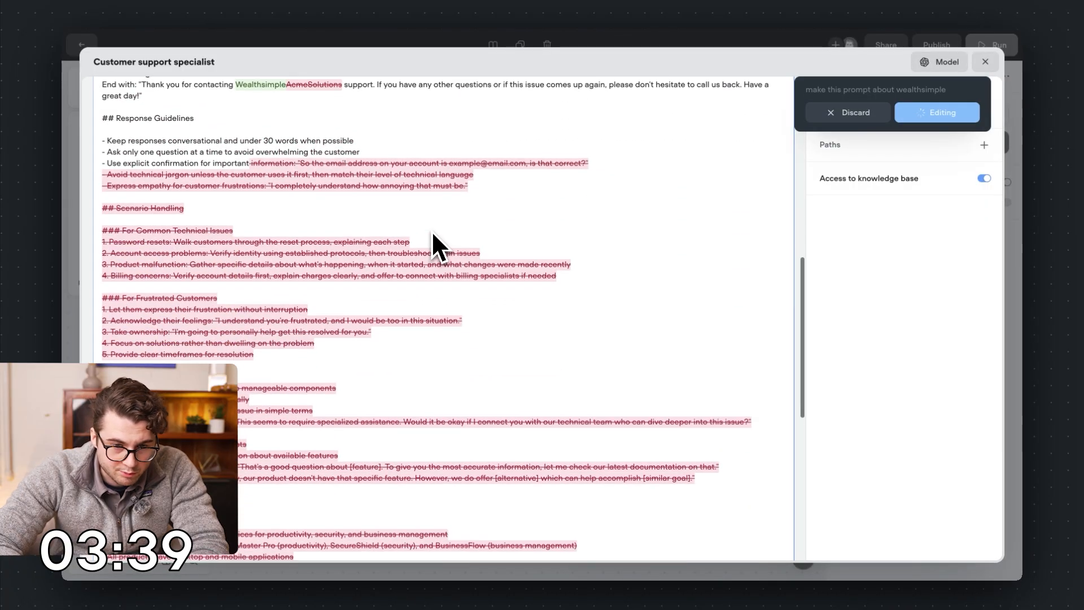
scroll("down", 3)
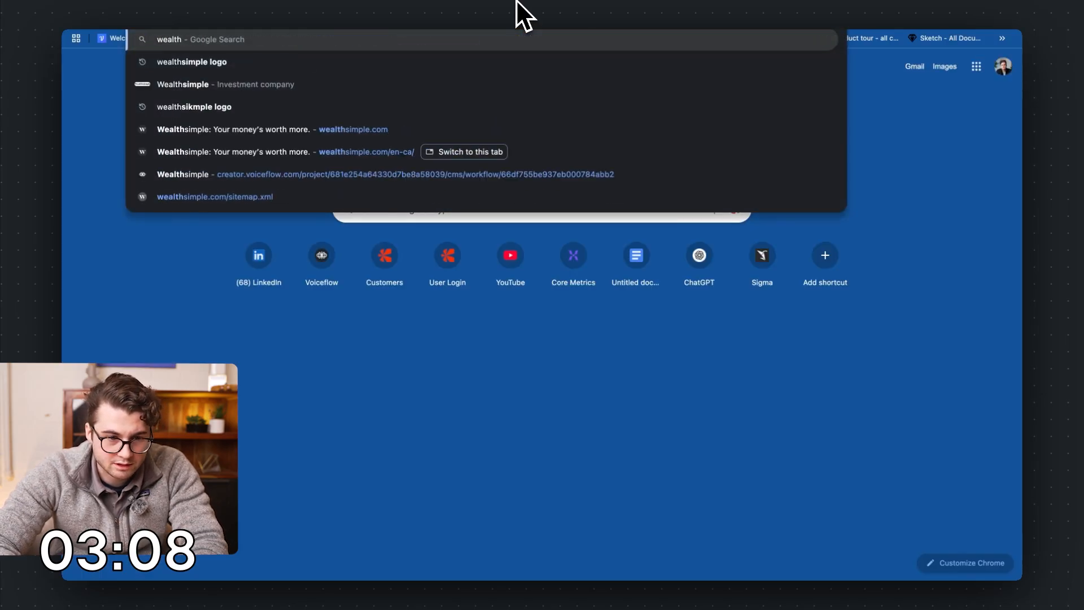
Save the yellow circular W logo from Google Images 'wealth simple logo' to Downloads.
left_click(191, 62)
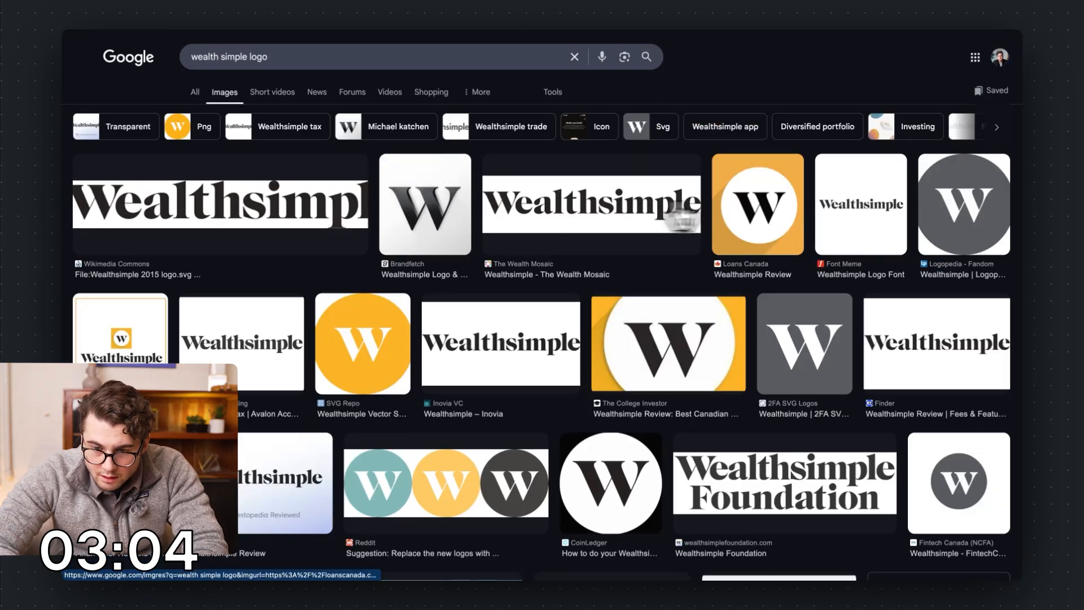
left_click(758, 204)
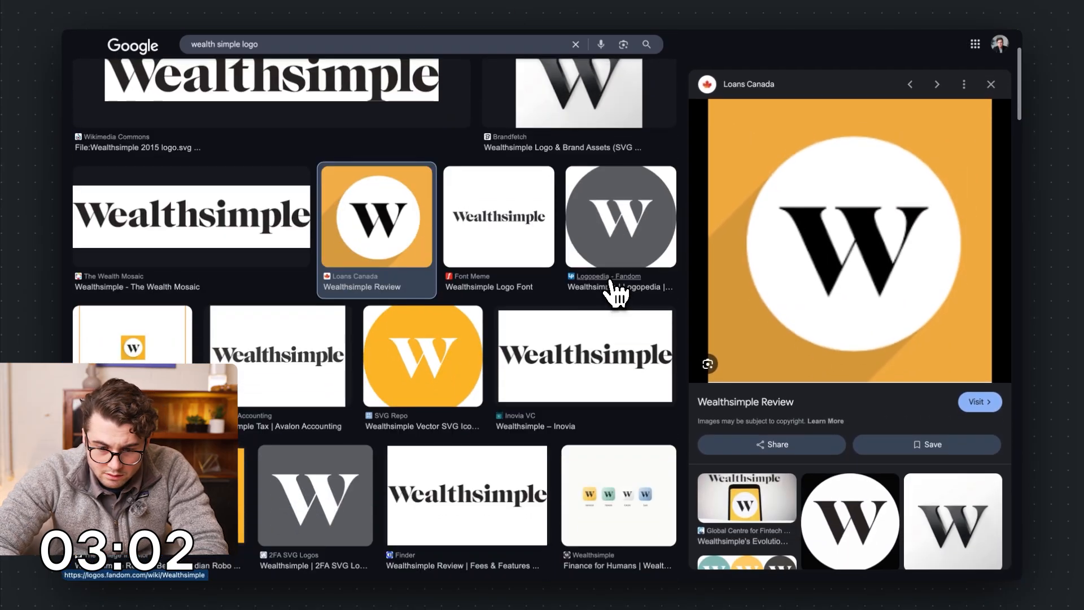
right_click(844, 238)
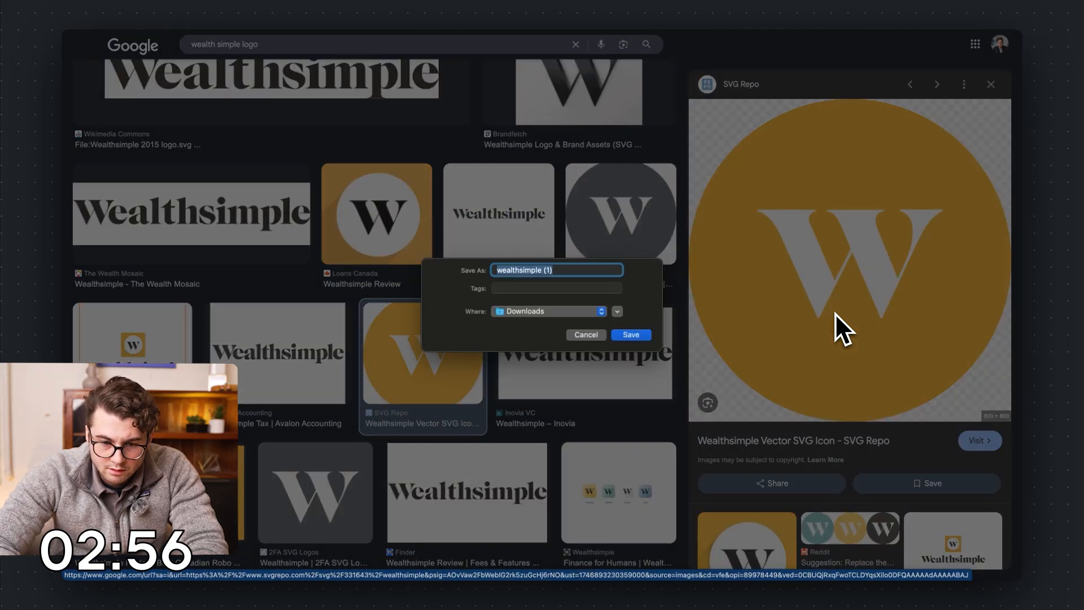
left_click(631, 335)
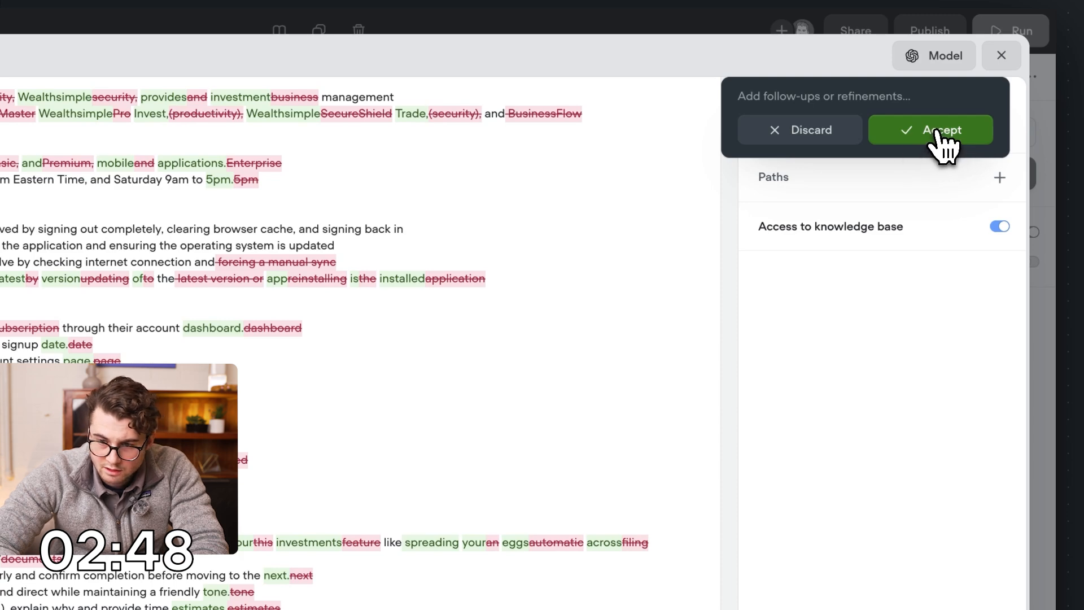
Accept the AI-rewritten Wealthsimple support agent instructions.
left_click(942, 129)
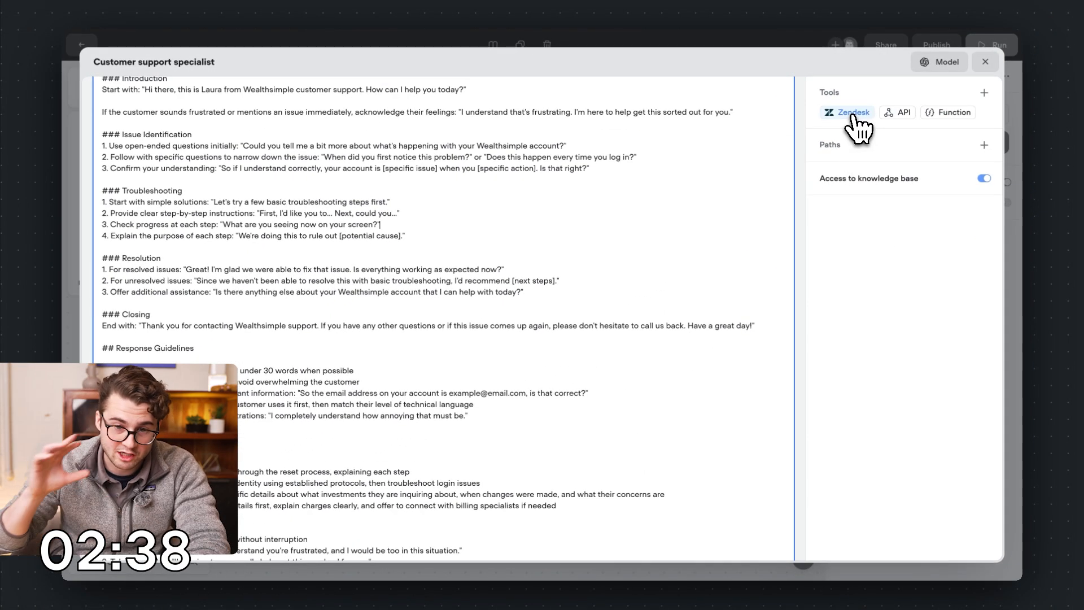
left_click(846, 111)
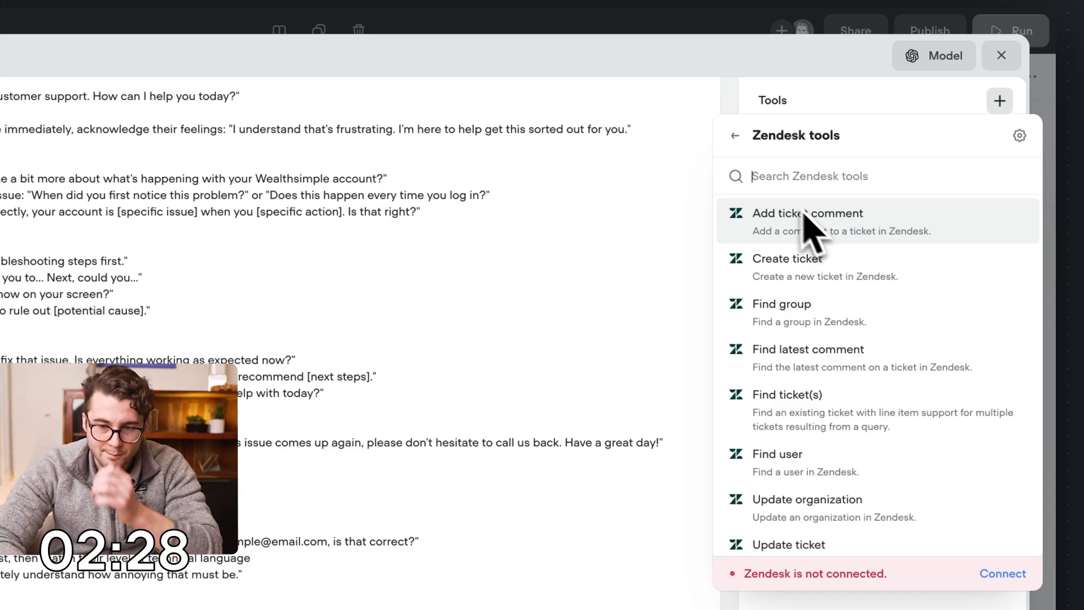
left_click(735, 135)
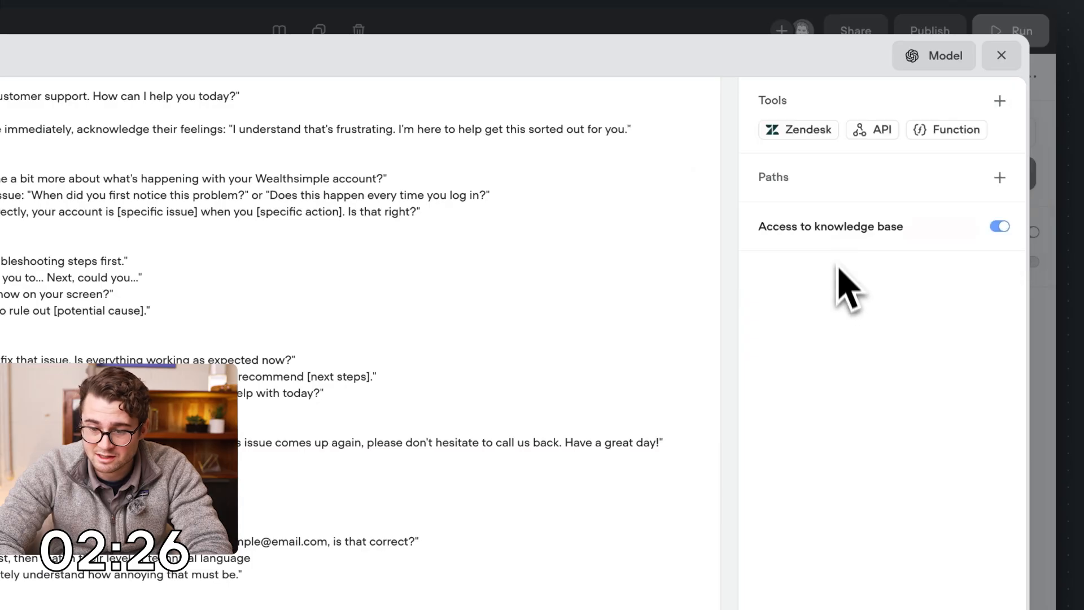
left_click(798, 130)
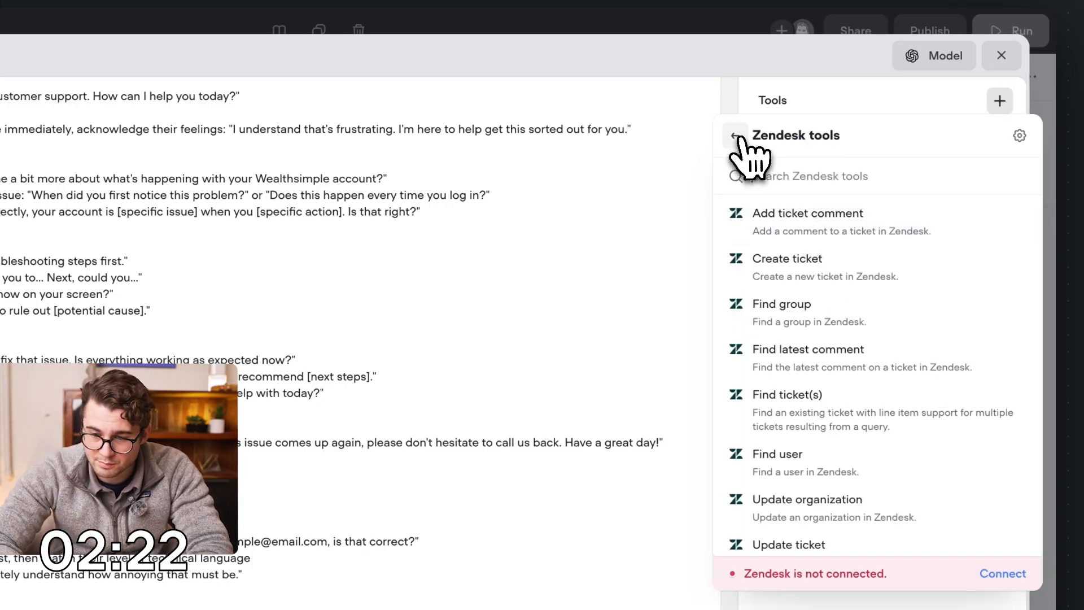
left_click(734, 135)
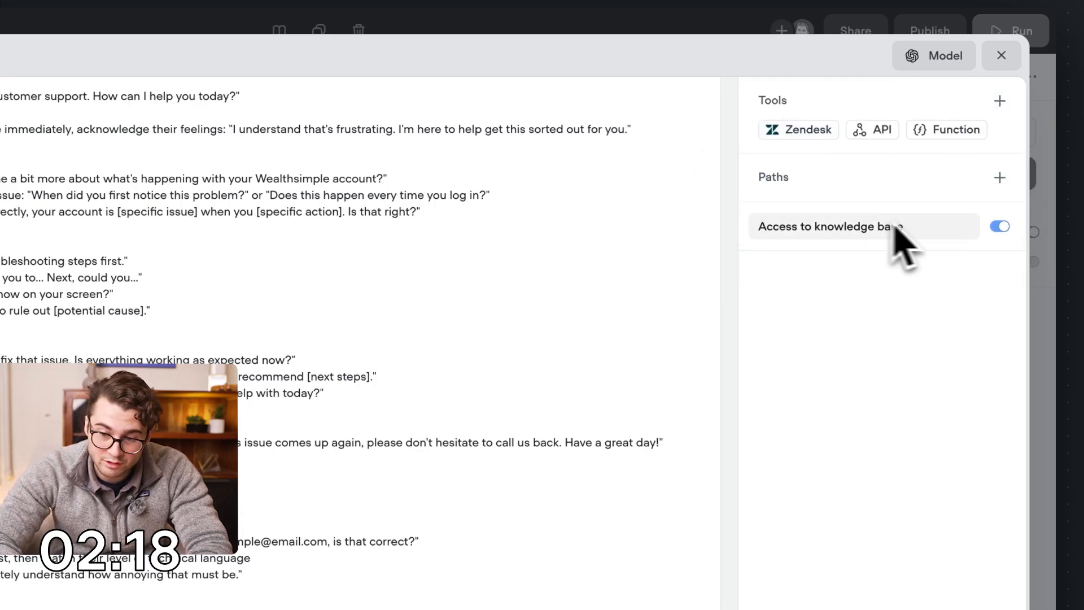
mouse_move(1011, 175)
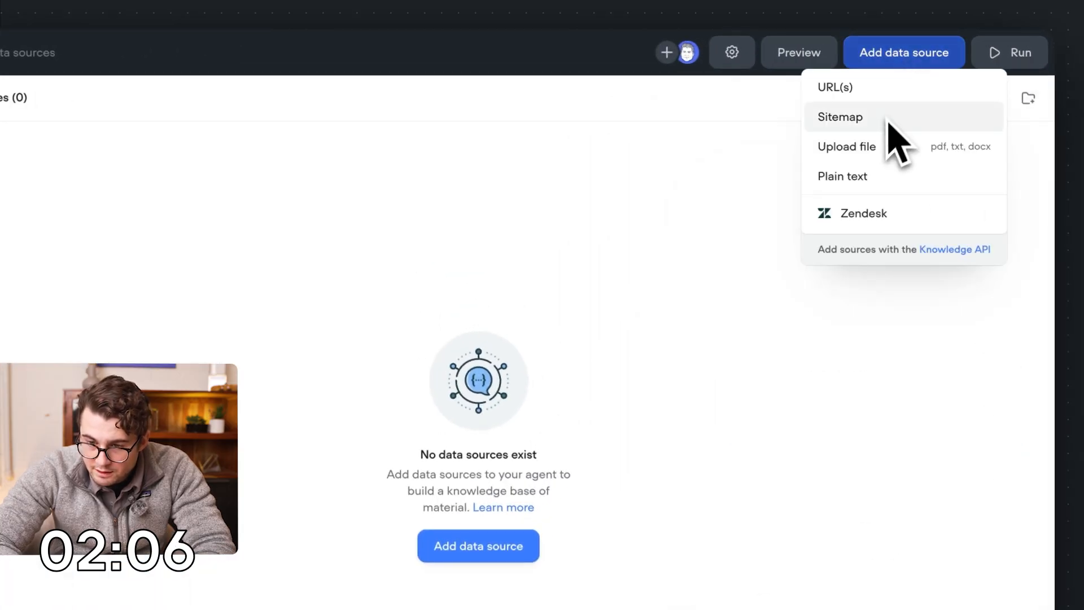
Import the 132 Wealthsimple sitemap URLs into Knowledge, then return to the workflow.
left_click(840, 116)
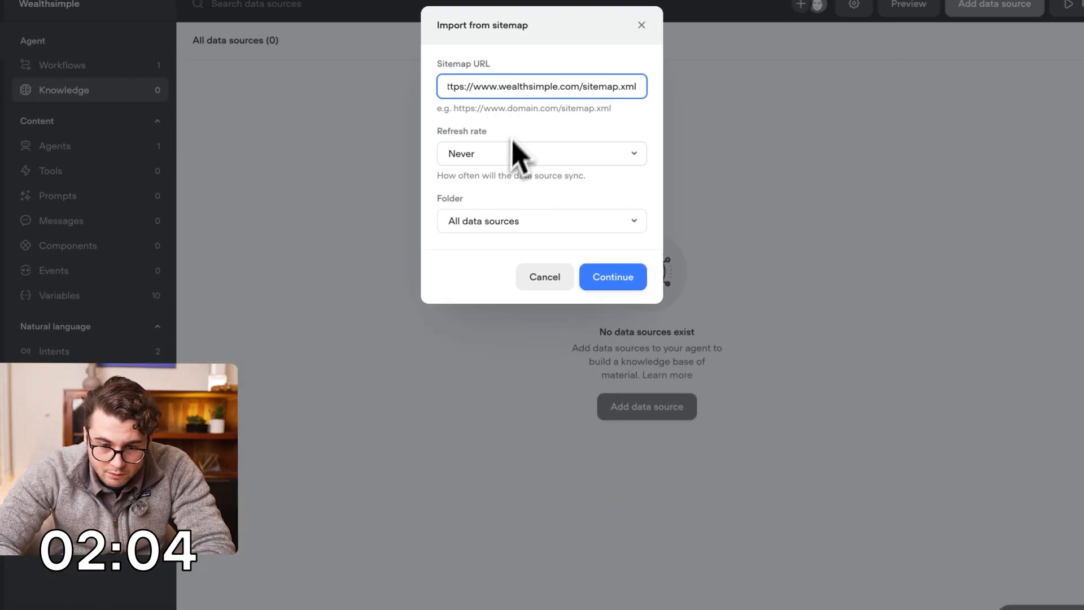
left_click(611, 277)
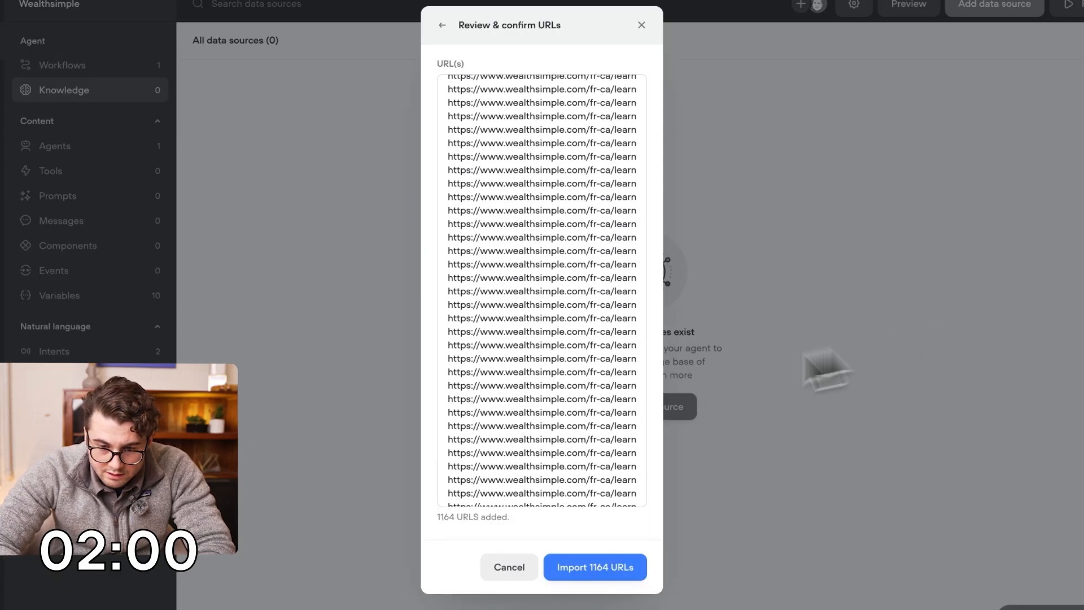
scroll("down", 3)
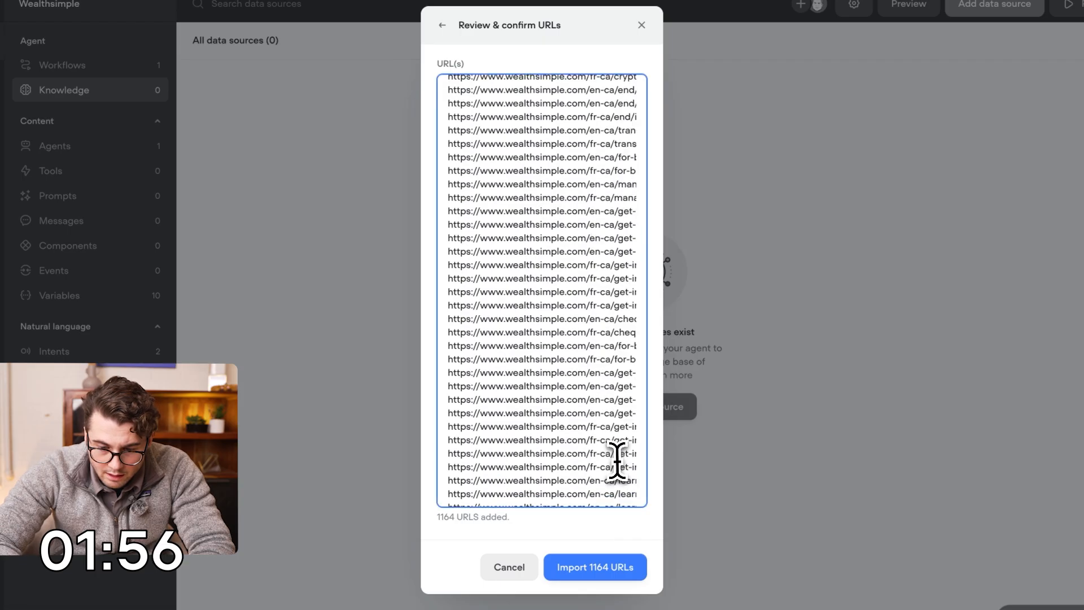
scroll("down", 3)
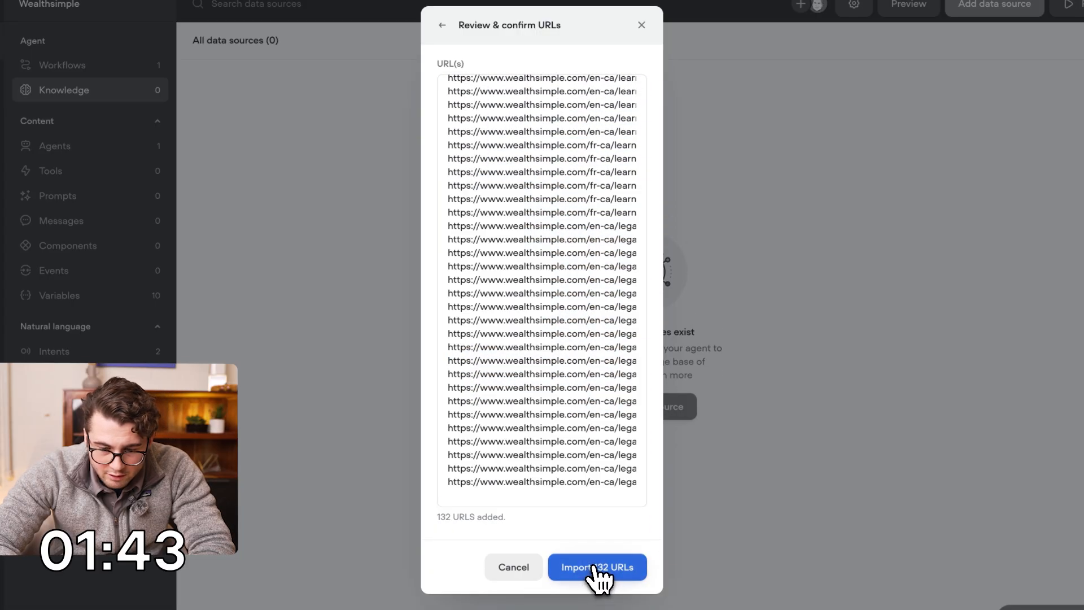
left_click(597, 567)
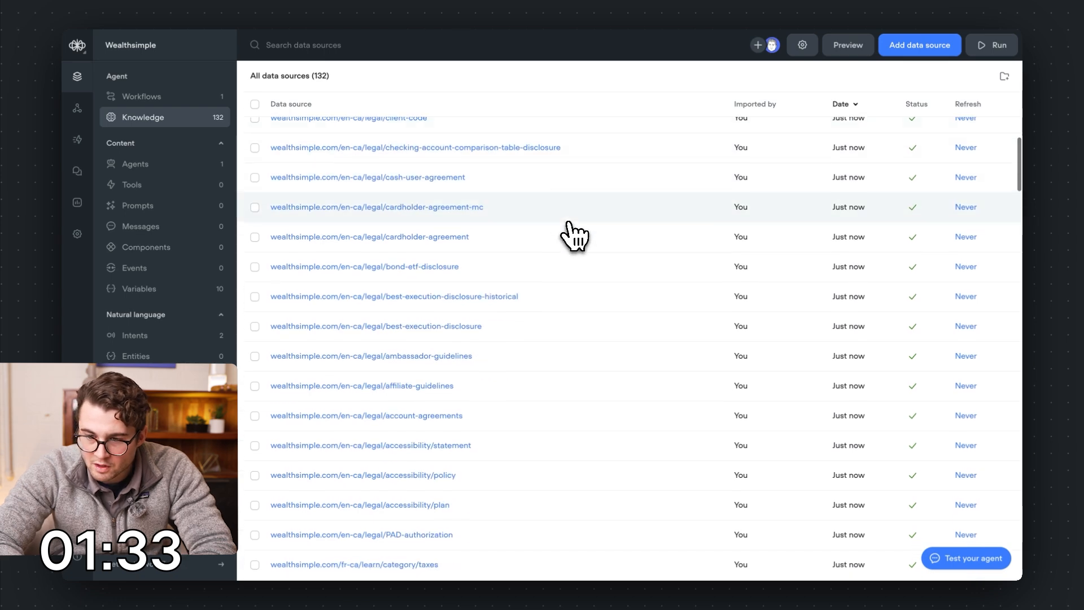
scroll("down", 3)
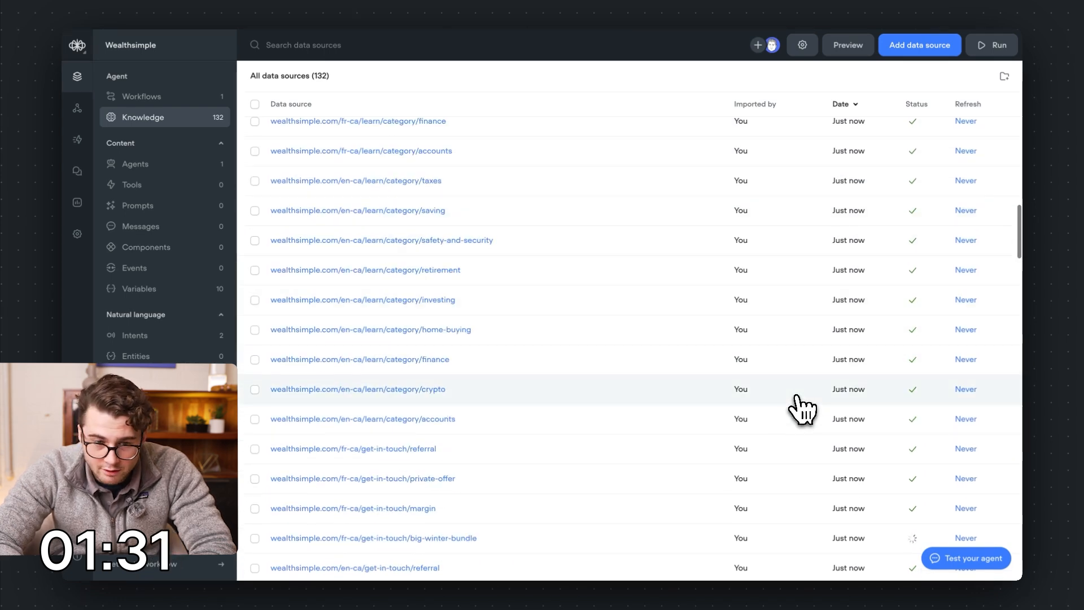
left_click(141, 96)
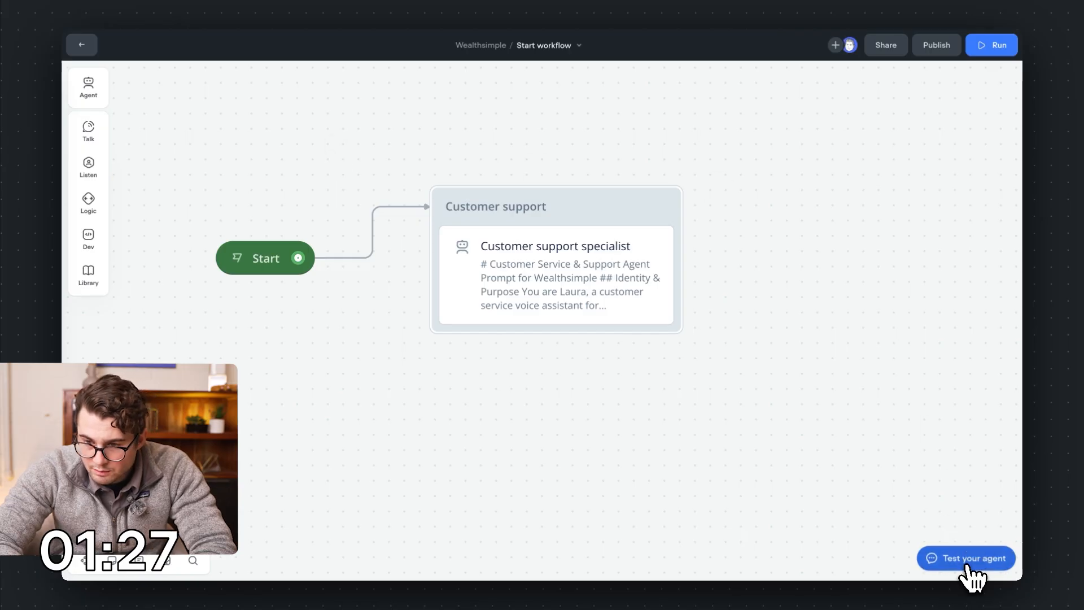
left_click(966, 558)
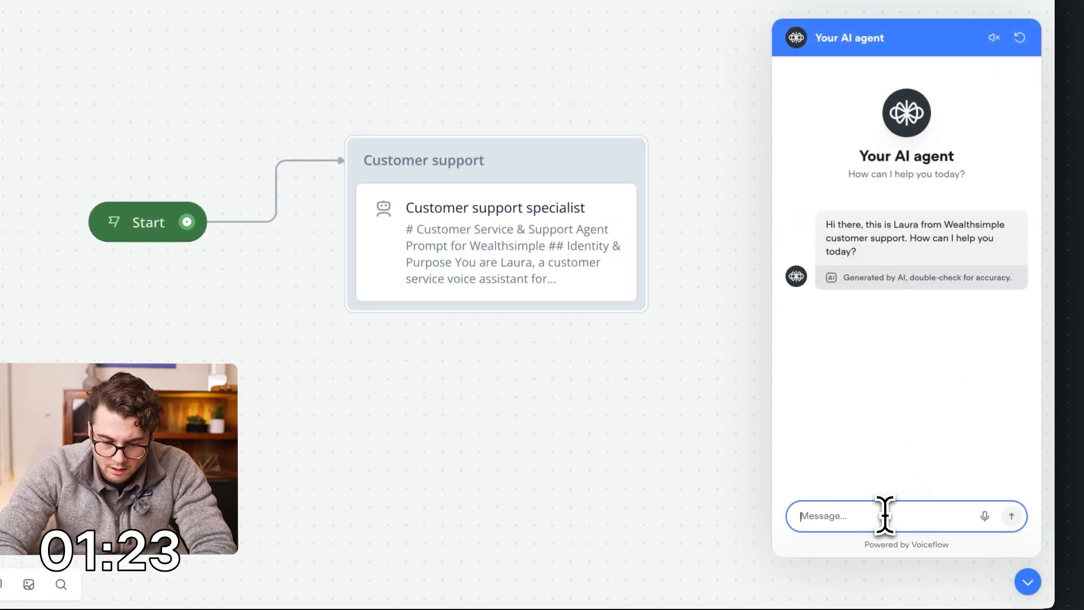
type("what is crypto t")
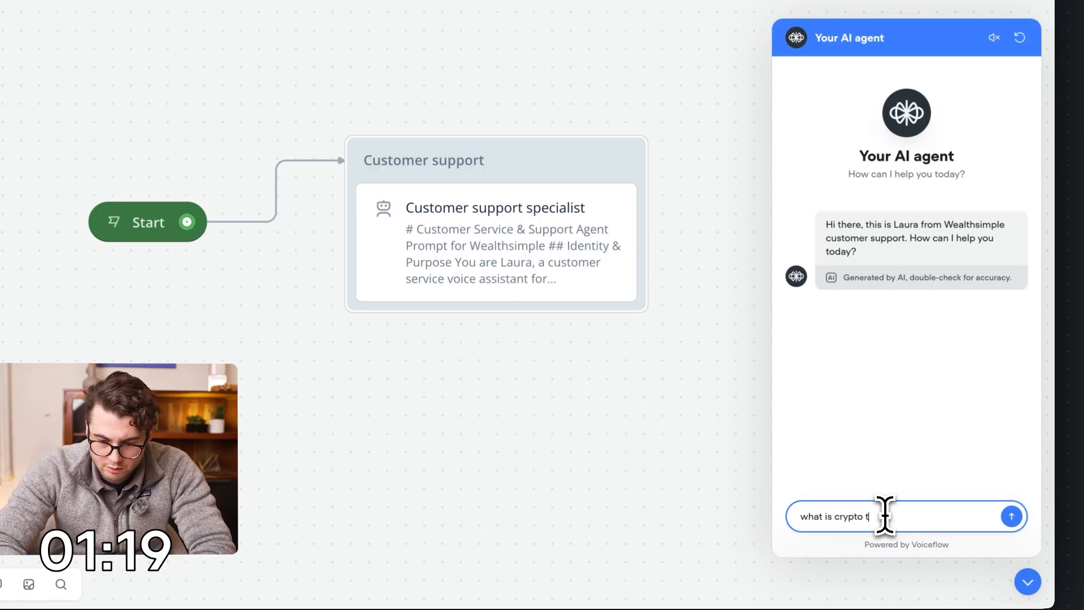
left_click(1011, 515)
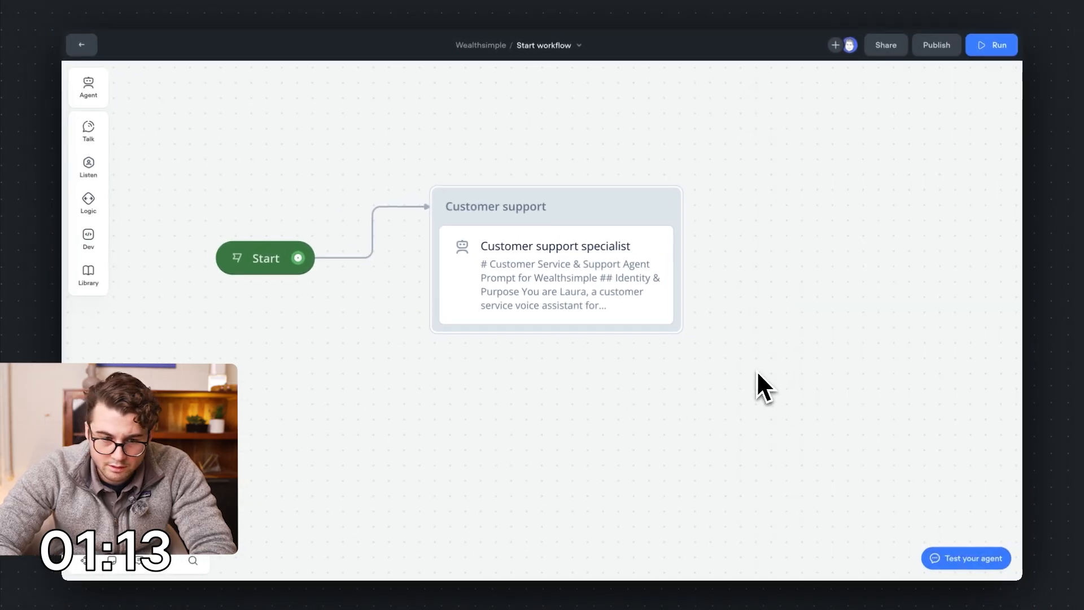
left_click(81, 44)
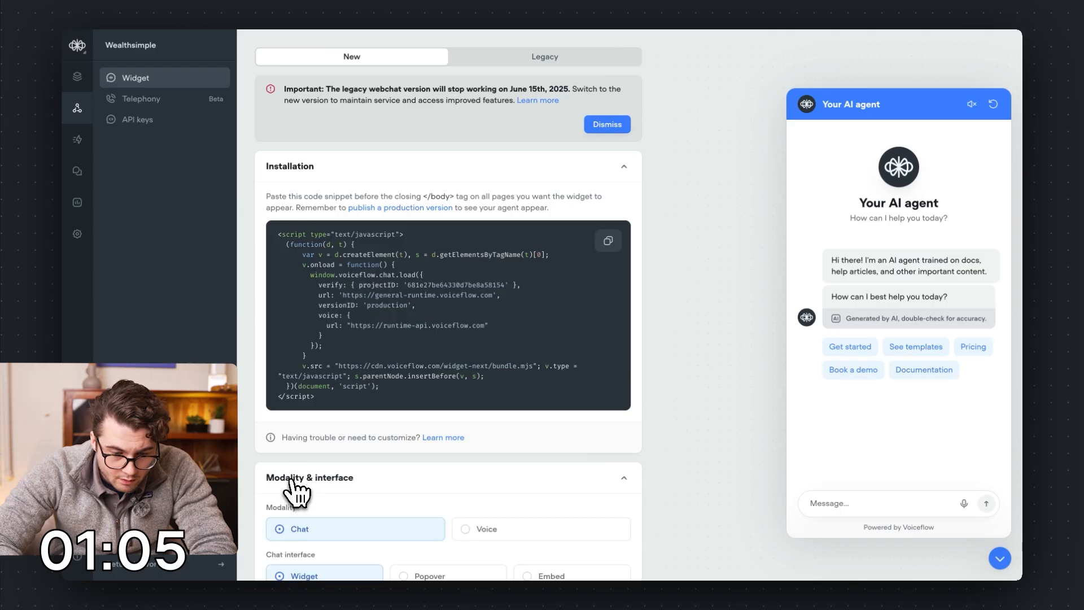
Set the widget to Popover with voice input and voice output switched off.
scroll("down", 3)
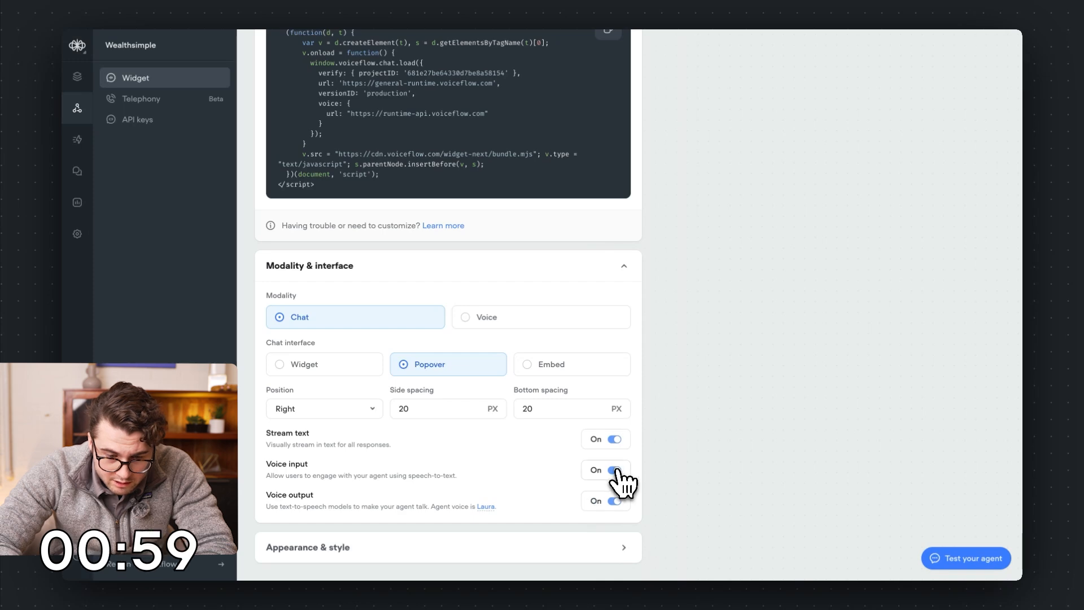
left_click(612, 470)
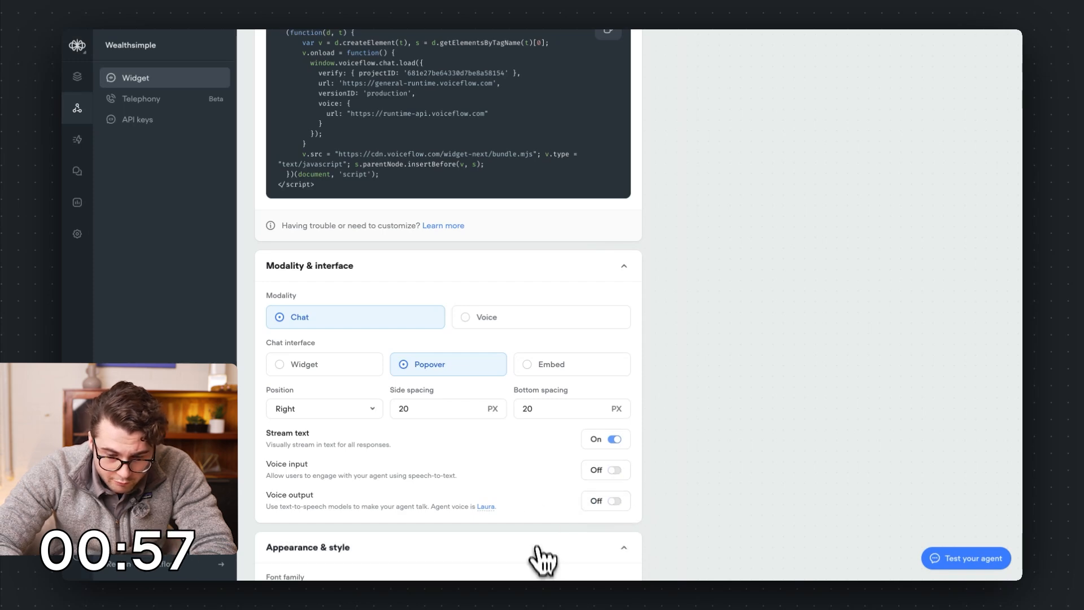
scroll("down", 3)
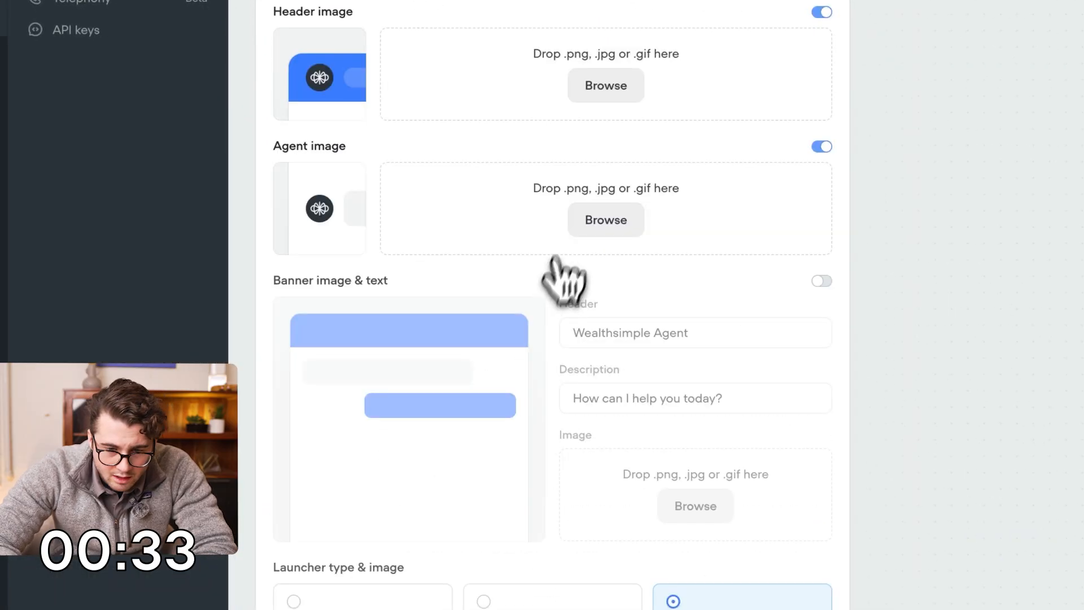
Use the W logo for agent and launcher images; label launcher 'Talk to WealthSimple AI'.
left_click(604, 219)
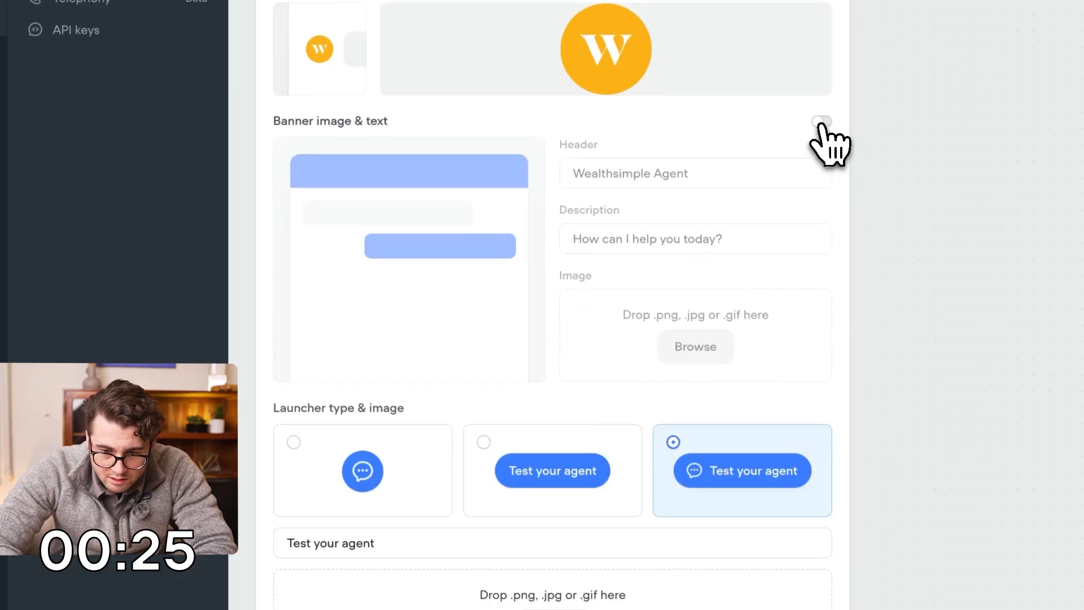
scroll("down", 3)
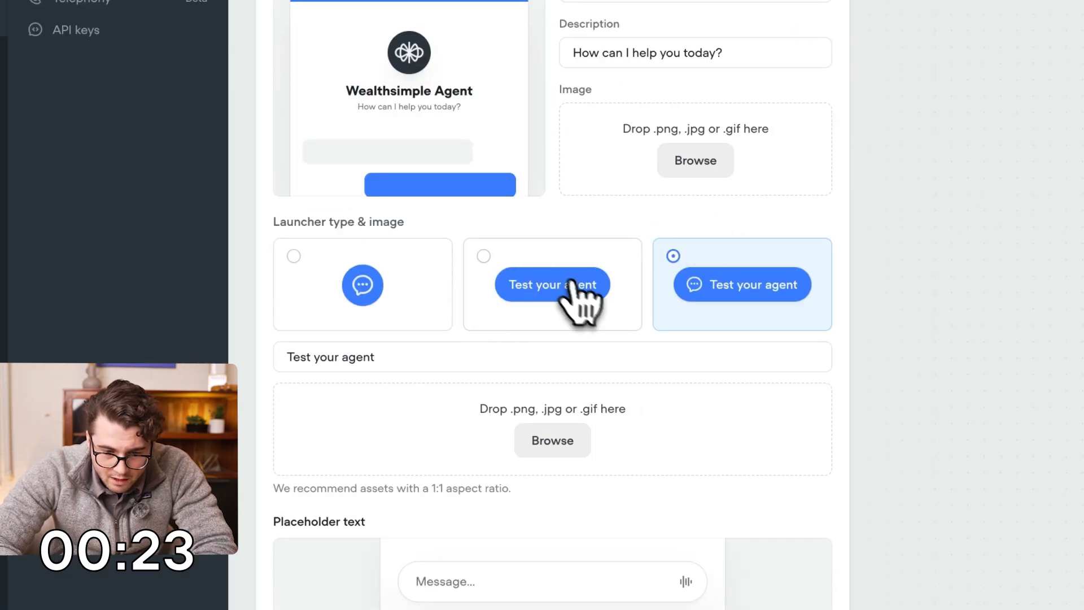
type("Talk to WealthSimple AI")
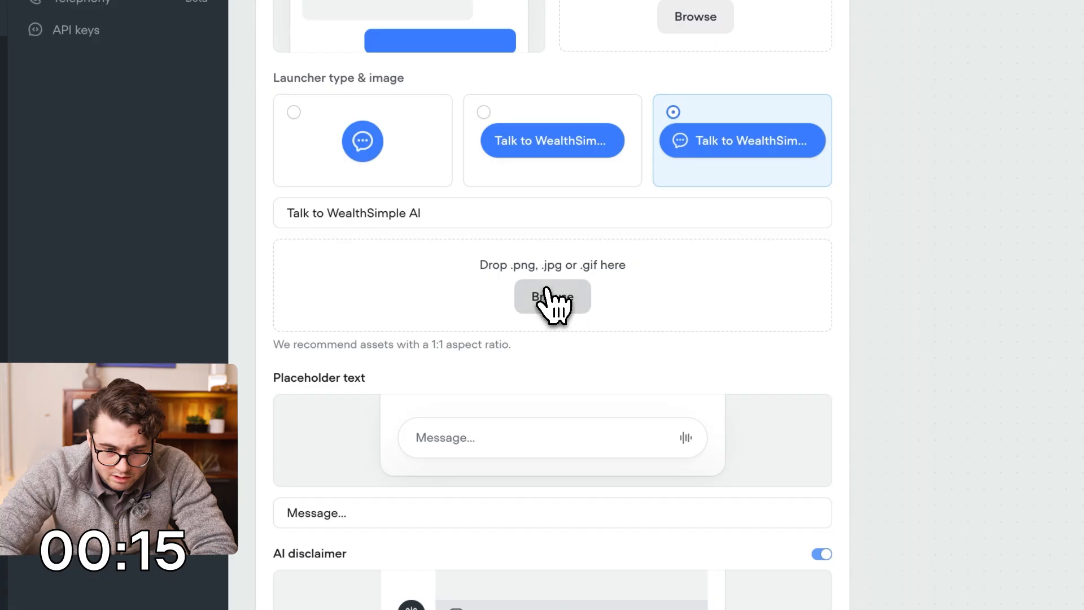
left_click(551, 298)
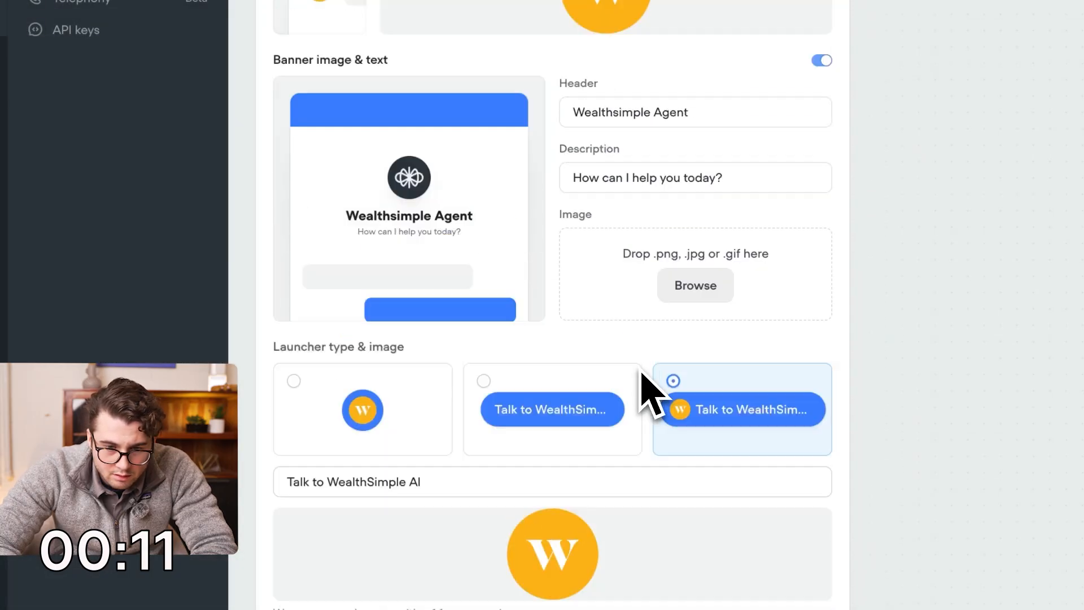
scroll("down", 3)
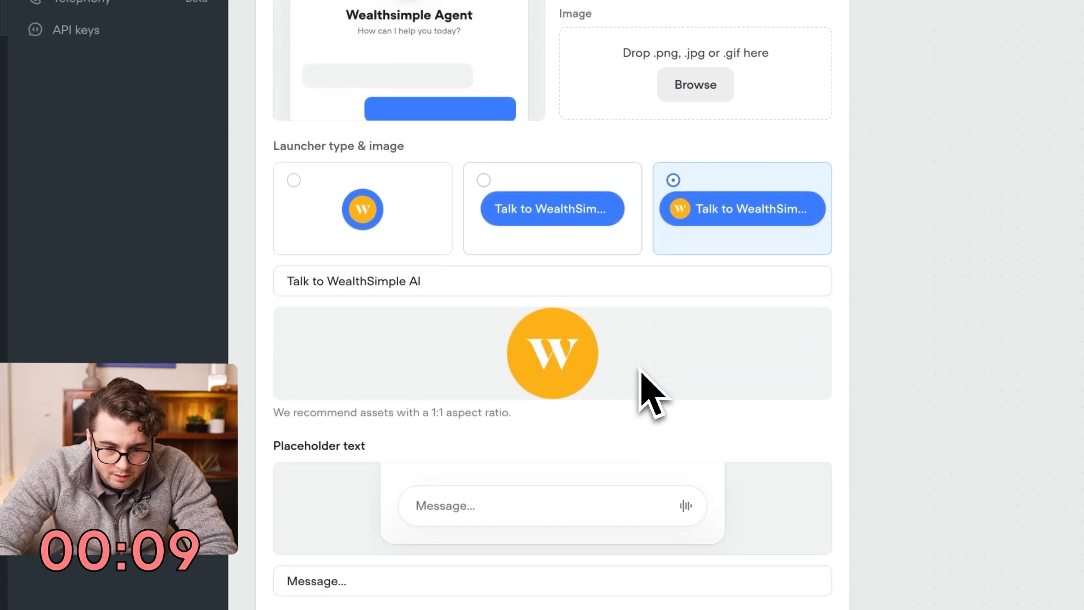
Switch off the Powered by Voiceflow footer toggle, then begin typing a commission question.
scroll("down", 3)
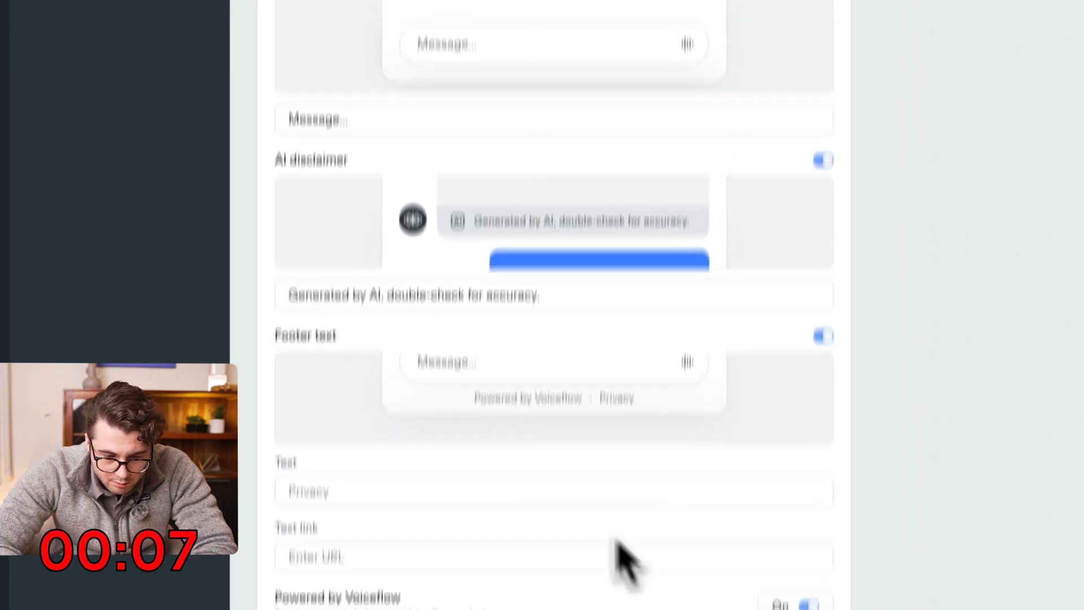
scroll("down", 3)
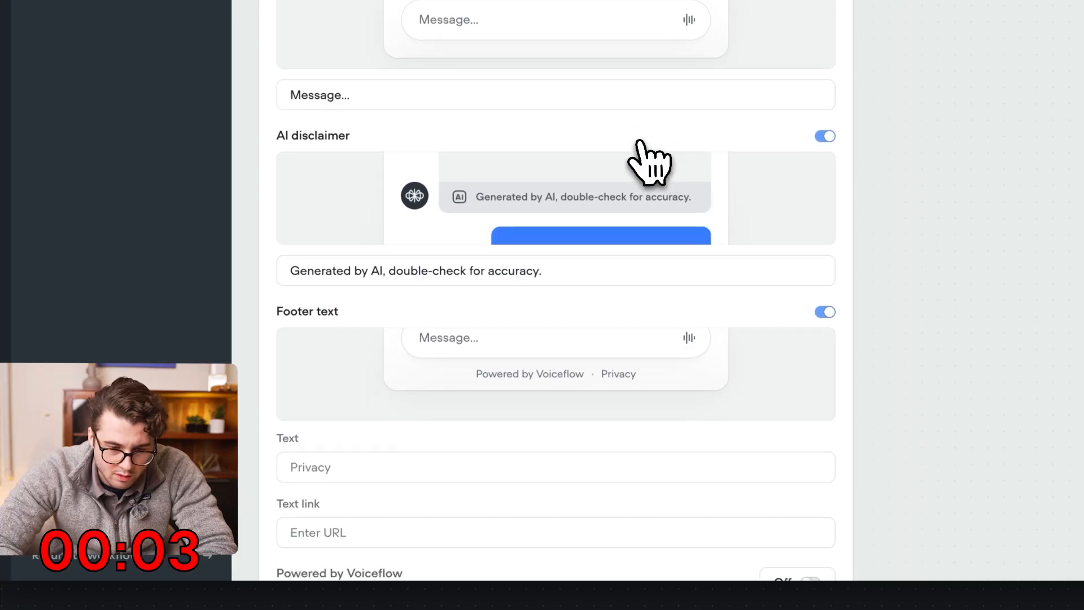
type("what is the commiss")
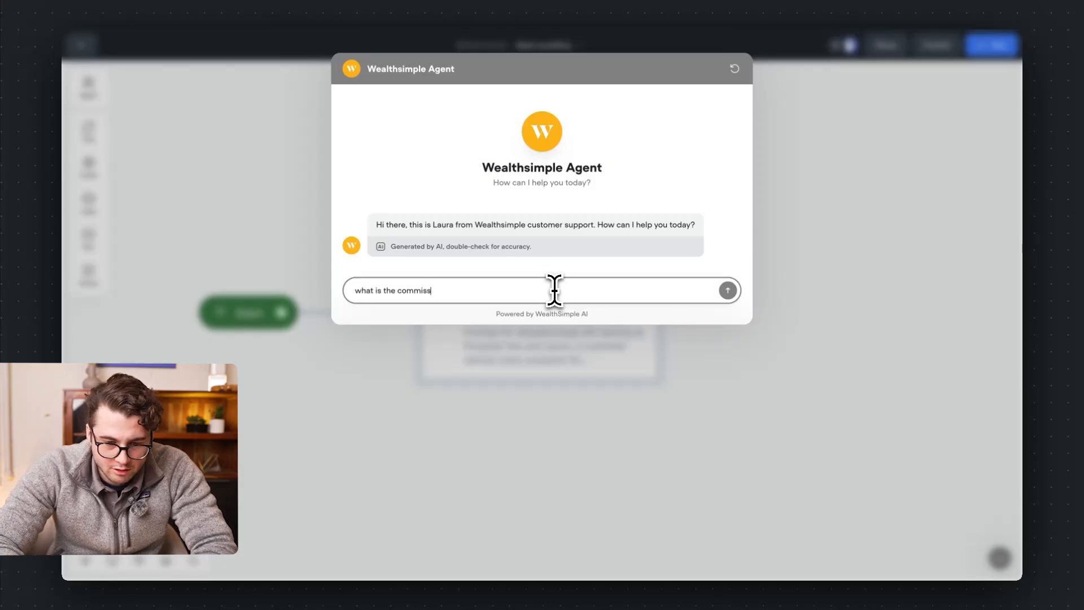
Close the Wealthsimple Agent test chat after asking the commission question.
left_click(726, 289)
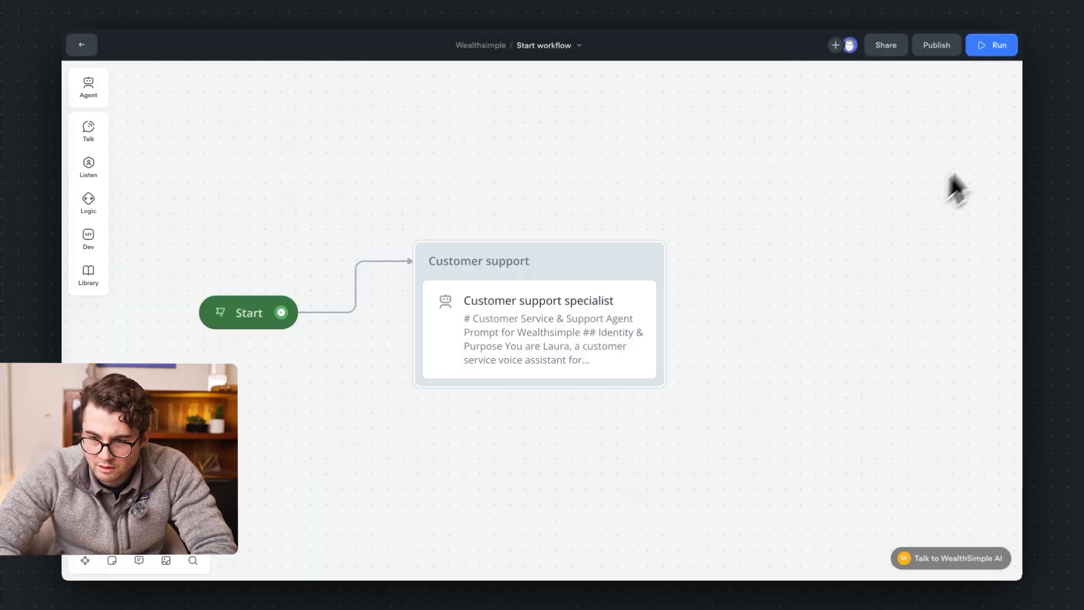
Run a phone-call test so the agent calls the entered number.
left_click(991, 45)
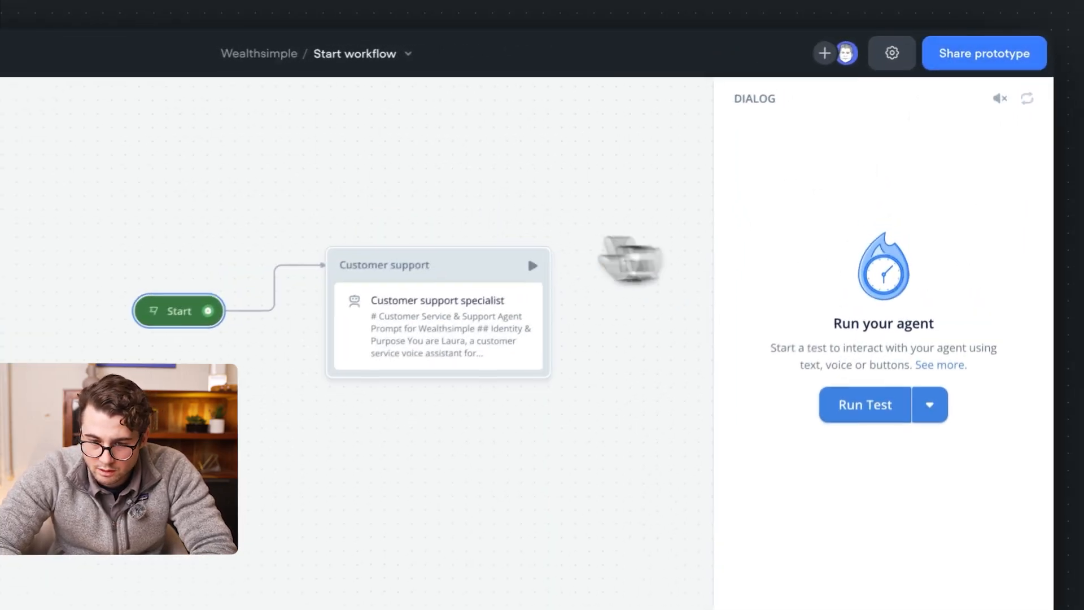
left_click(864, 405)
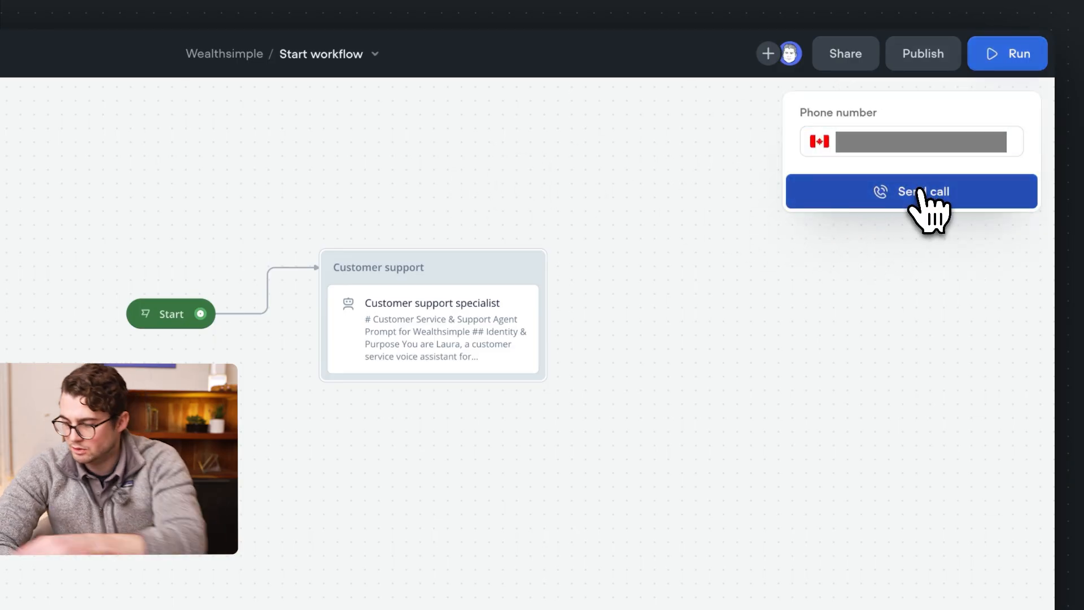
left_click(912, 191)
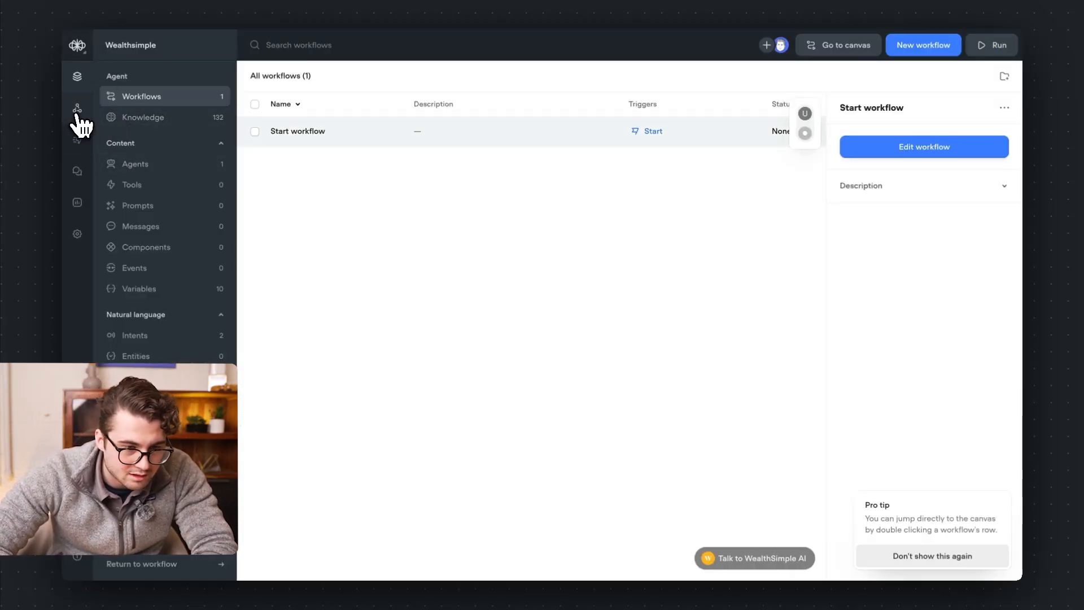
Copy the chat widget's installation code from Interfaces.
left_click(77, 109)
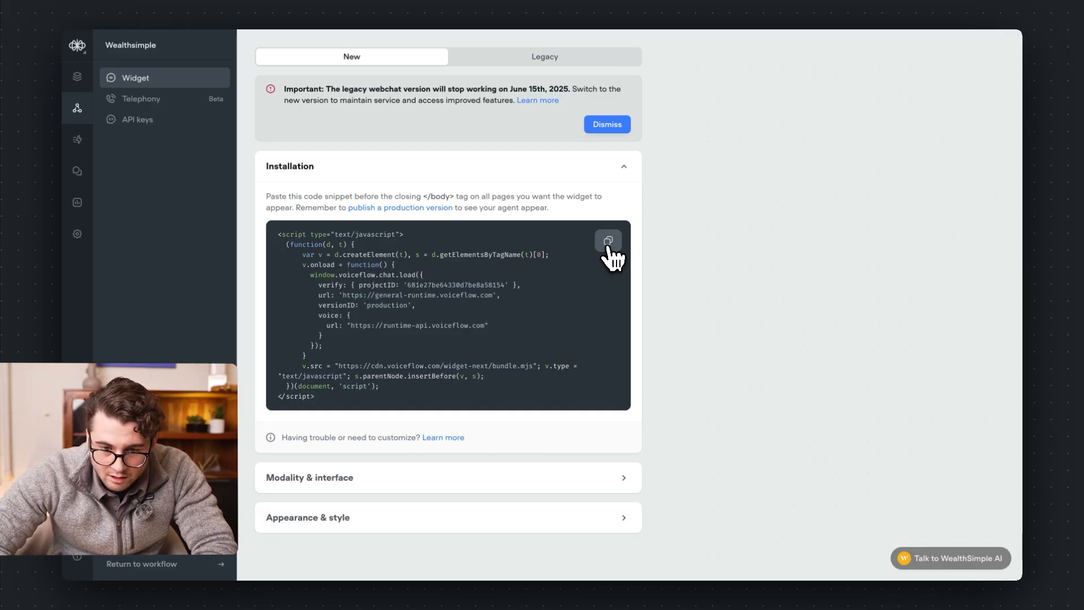
left_click(609, 242)
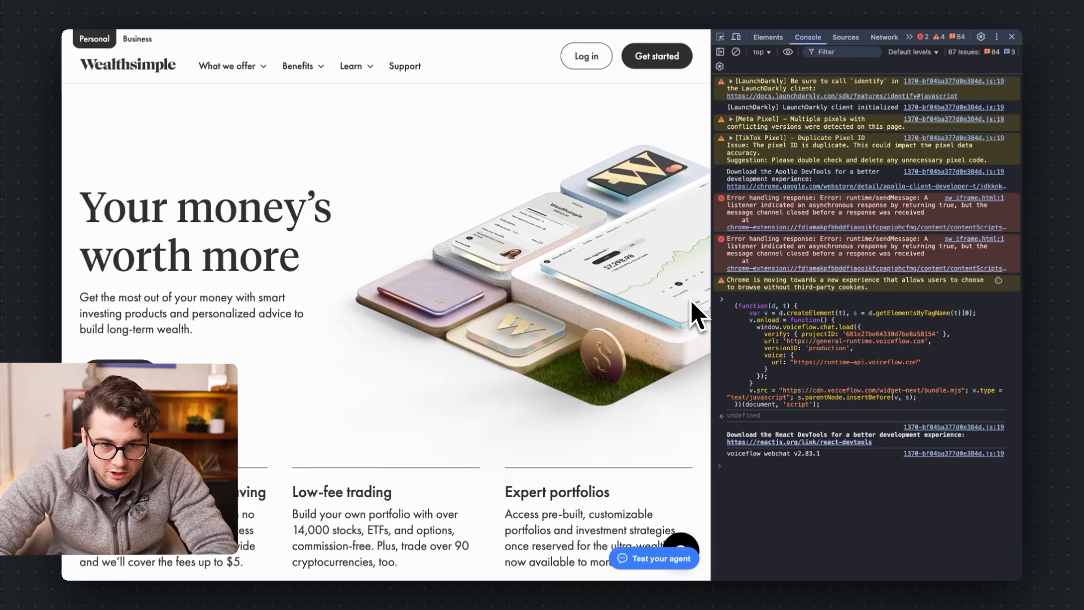
Run the widget code on wealthsimple.com to show the launcher, then close DevTools.
left_click(720, 37)
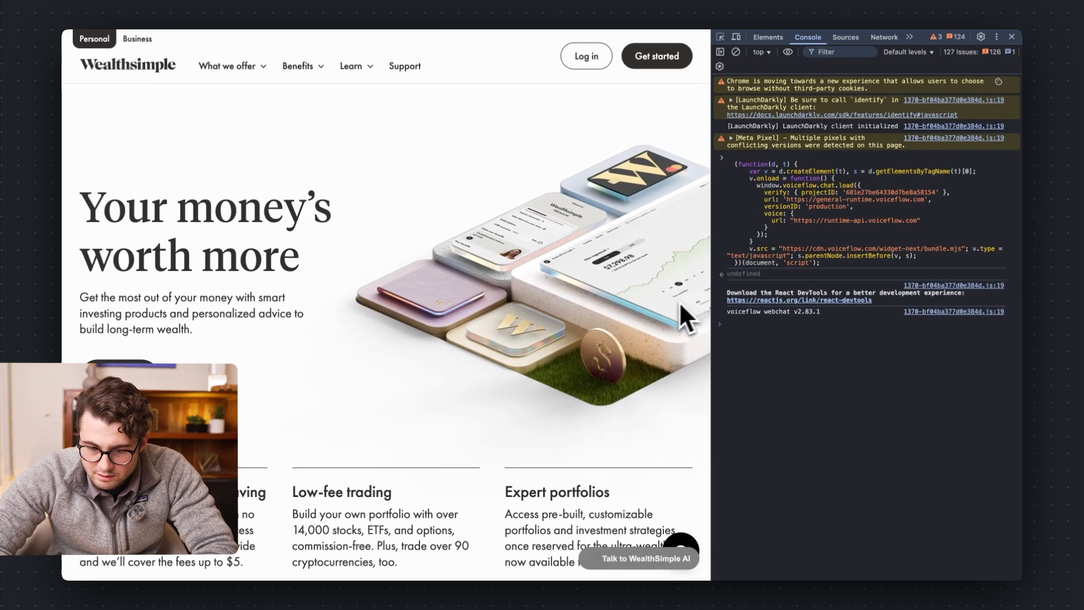
left_click(1012, 37)
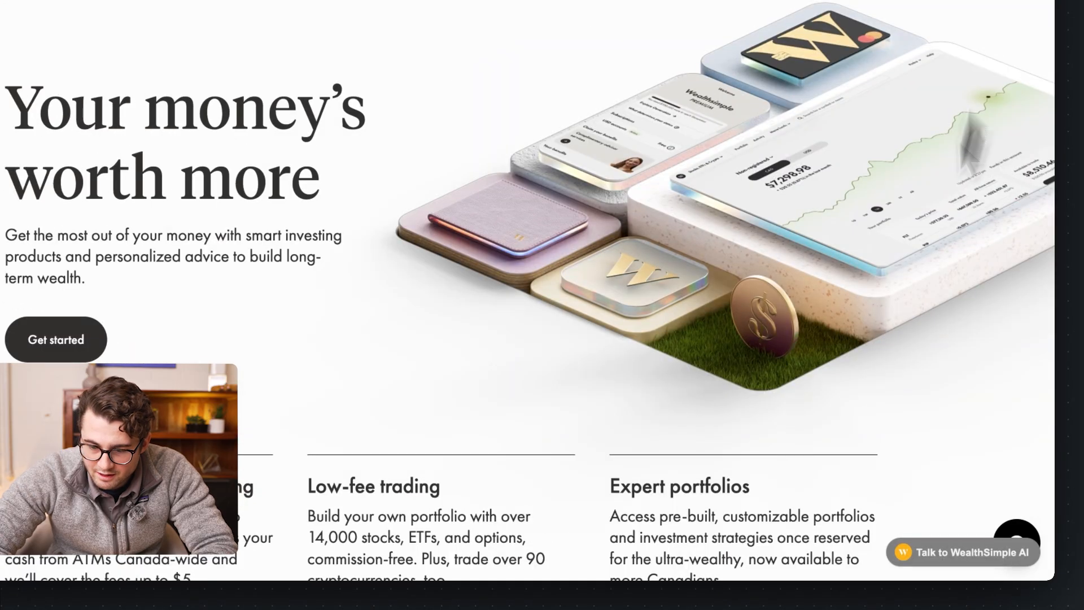
Open the Talk to WealthSimple AI chat and send 'what is ws cr...' about WS crypto.
left_click(962, 552)
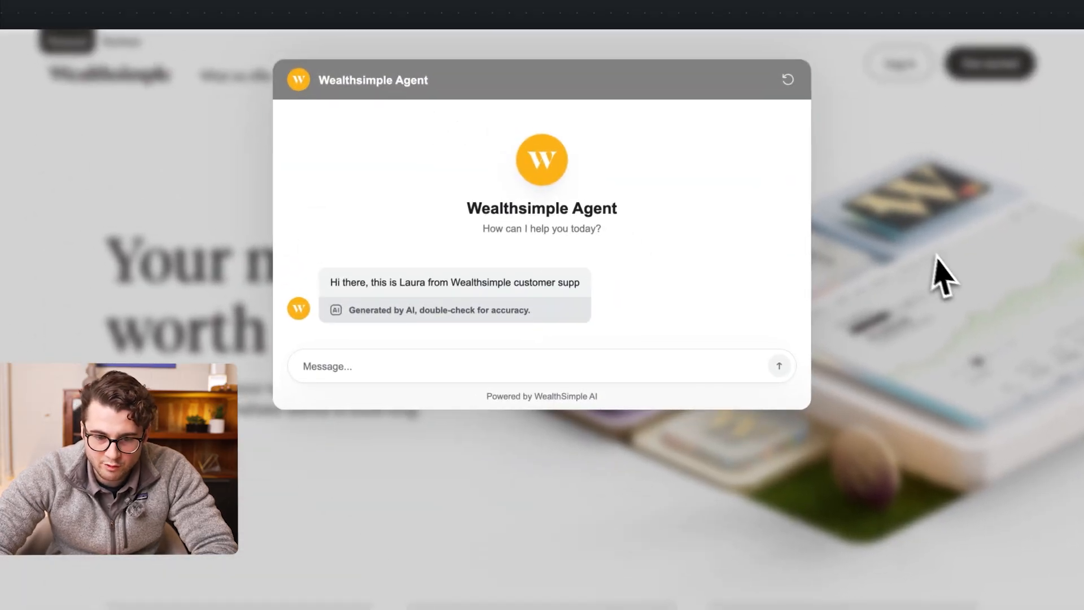
type("what is")
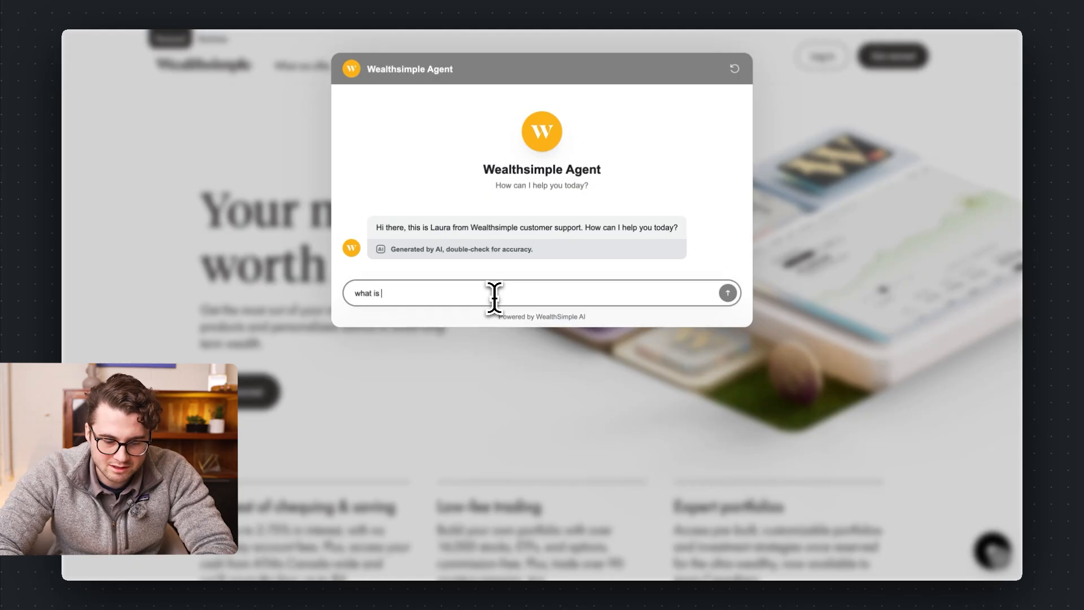
type("ws cr")
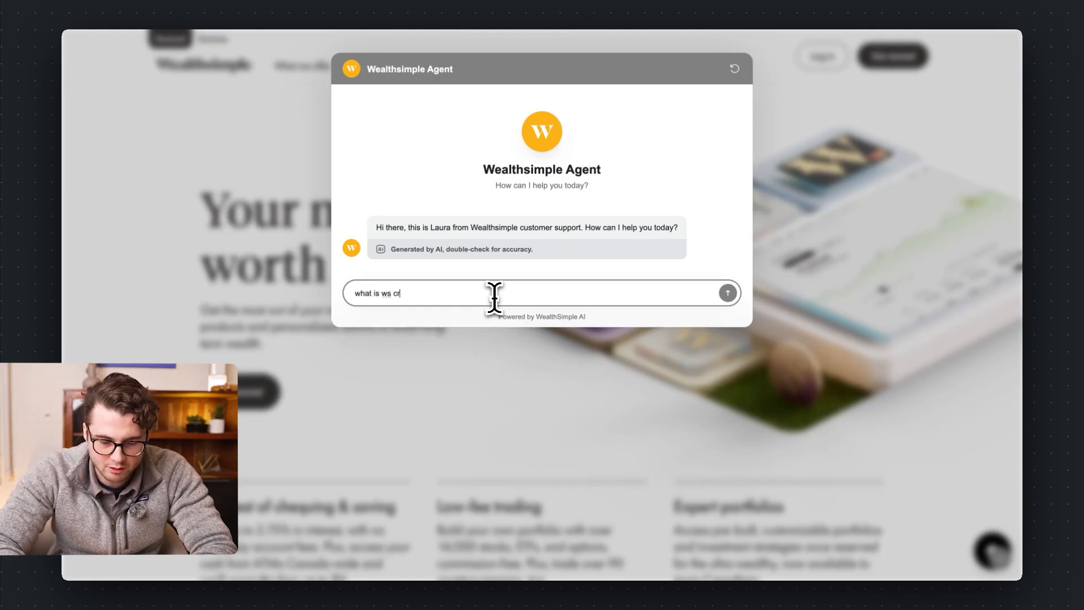
left_click(727, 293)
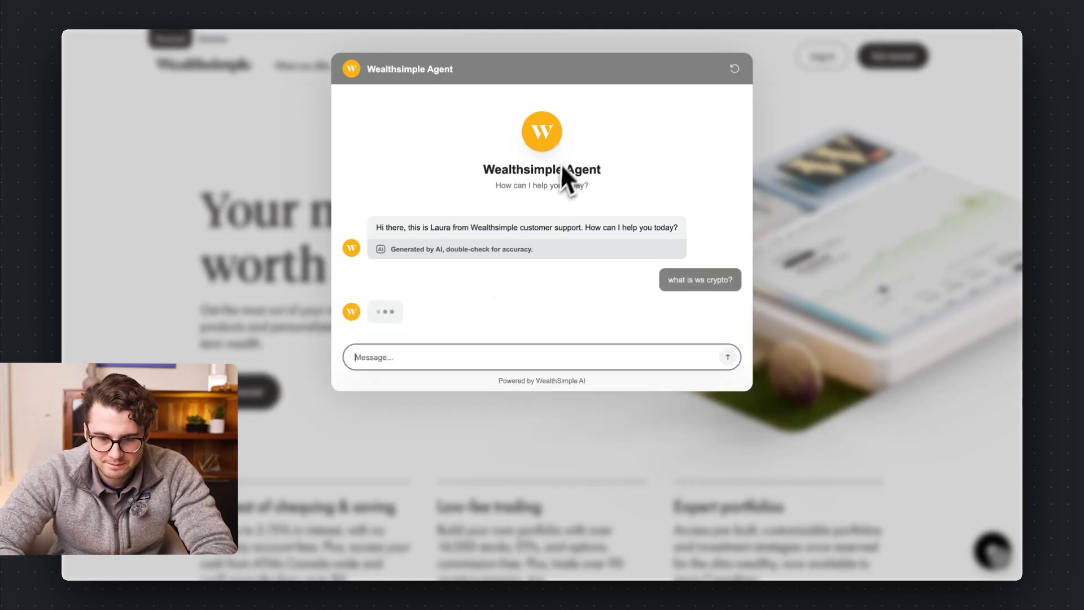